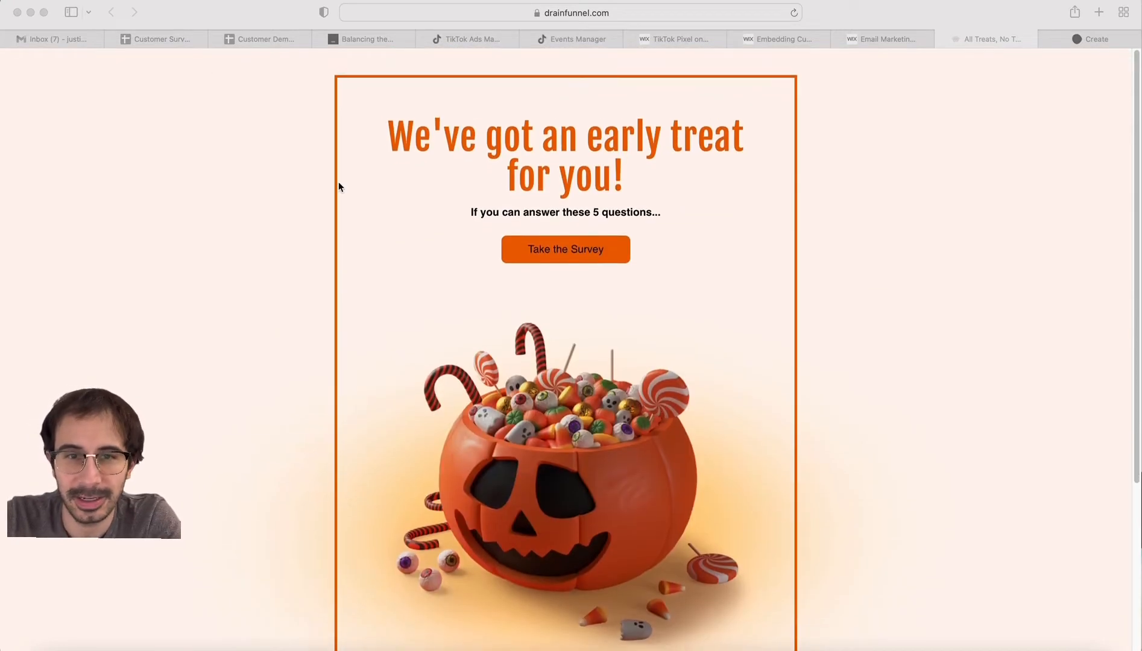
# - Browse the survey responses sheet, then show the Customer Demographics Age, Gender and Relationship Status charts
pyautogui.click(158, 38)
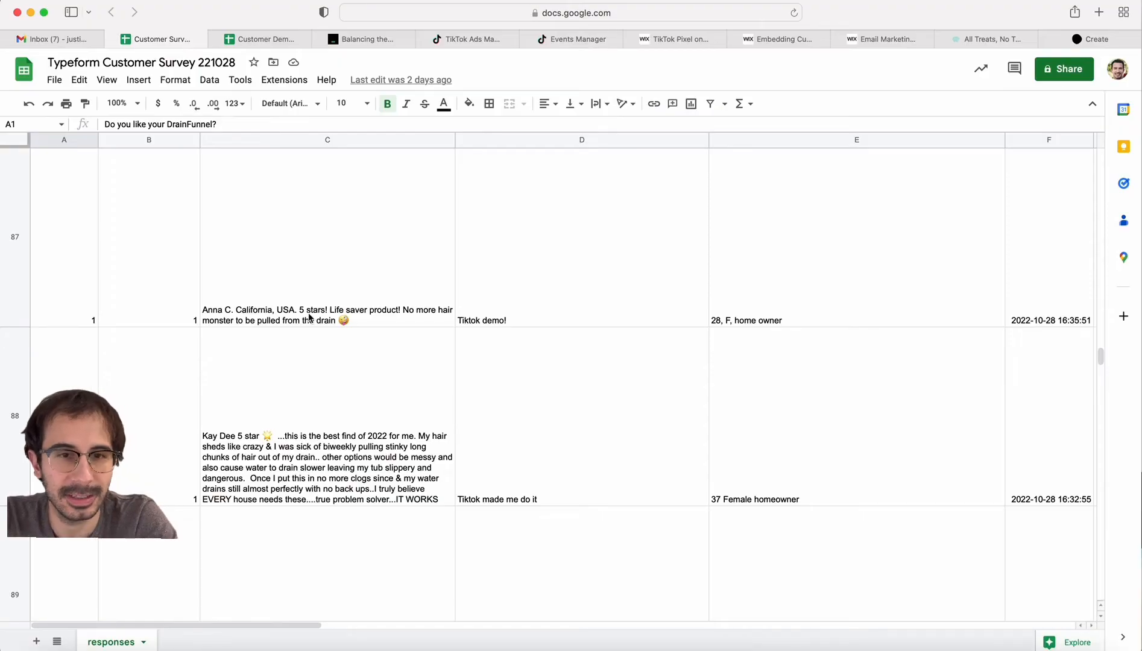
pyautogui.scroll(-3)
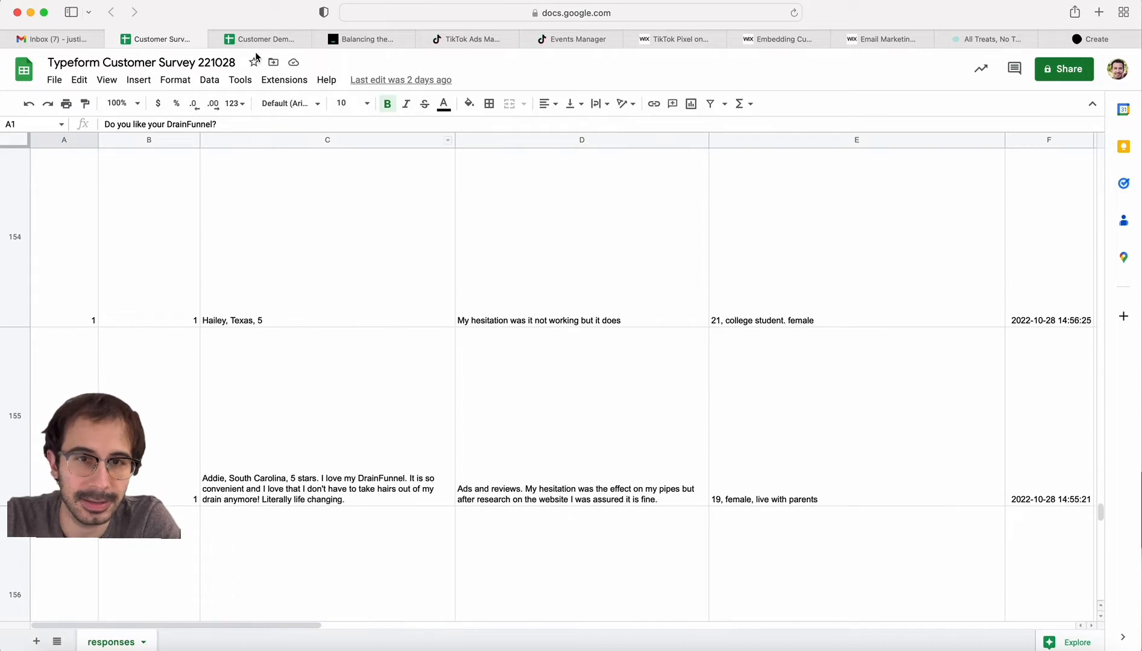
pyautogui.click(264, 39)
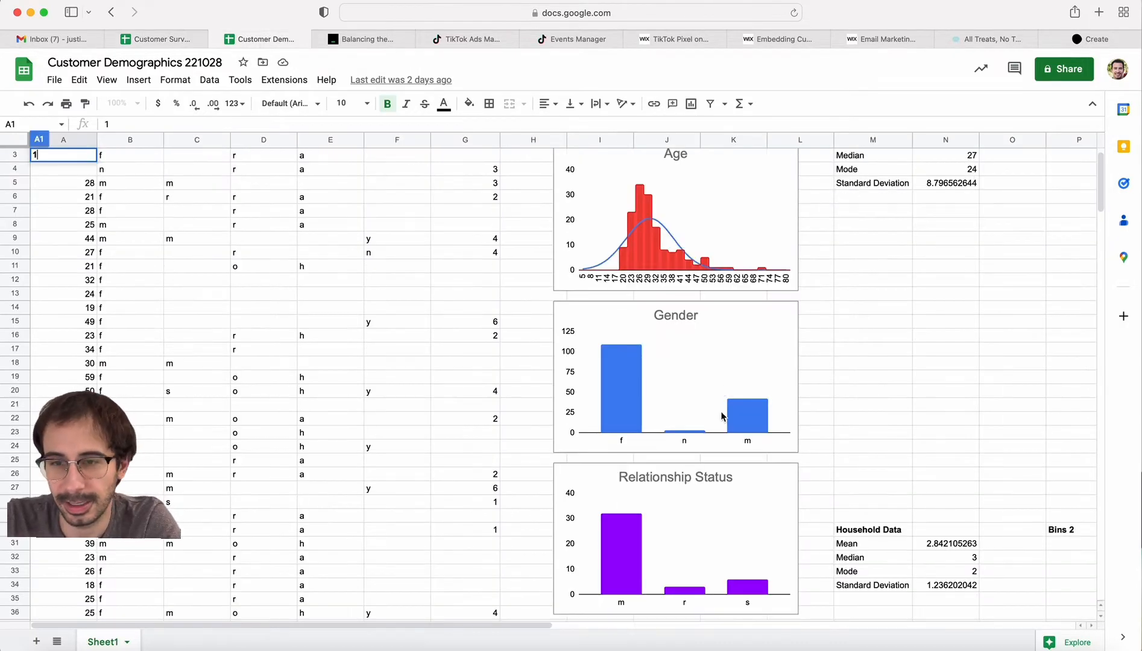
pyautogui.scroll(-3)
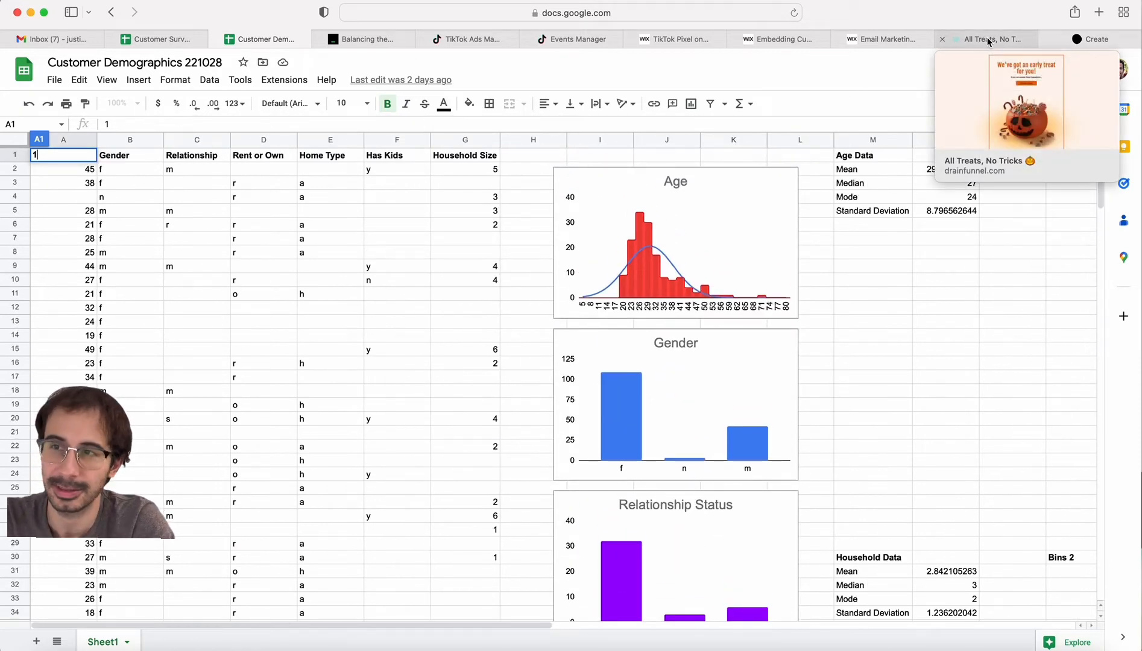
# - Show the 'All Treats, No Tricks' landing page with its Take the Survey offer
pyautogui.click(983, 38)
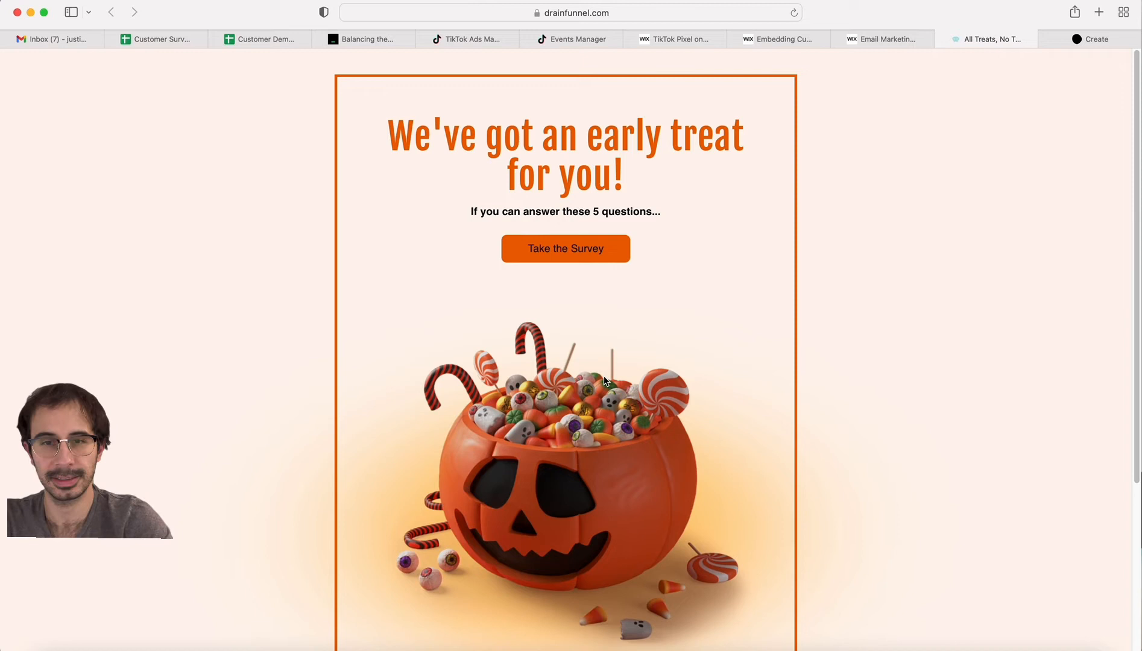
pyautogui.moveTo(576, 292)
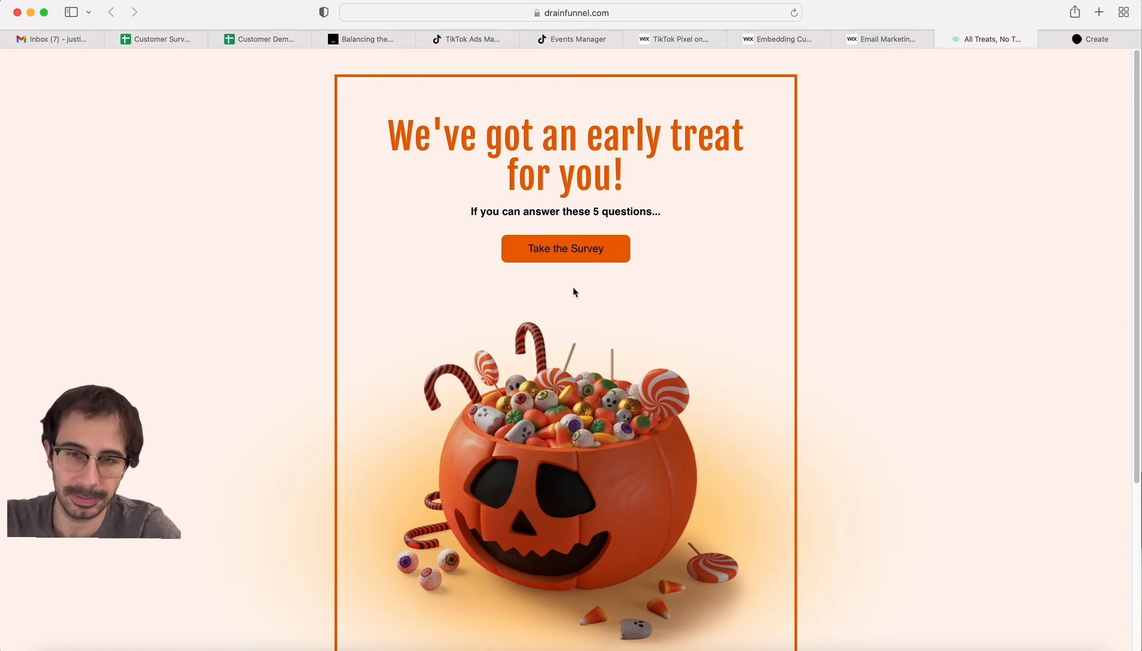
pyautogui.scroll(-3)
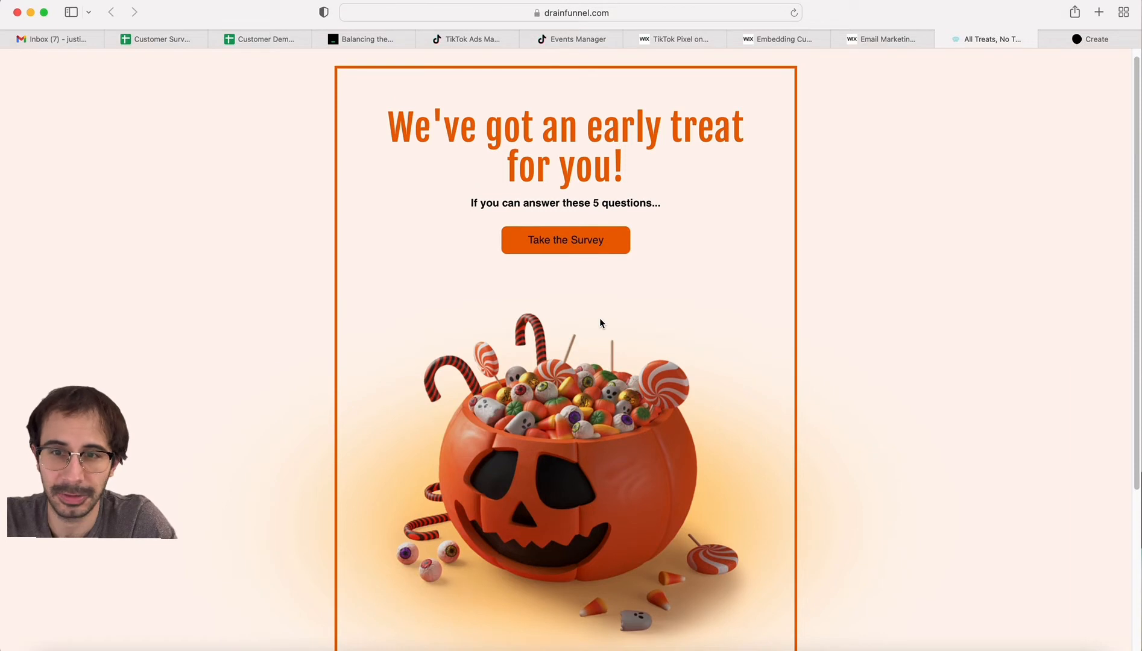
pyautogui.moveTo(565, 240)
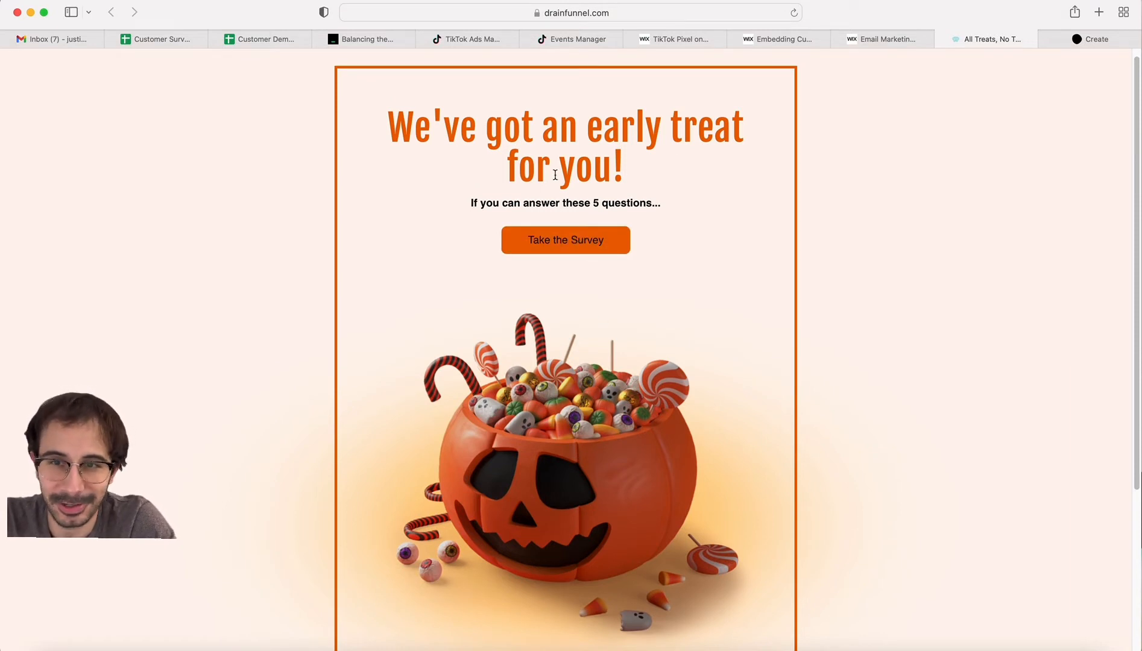
pyautogui.moveTo(624, 328)
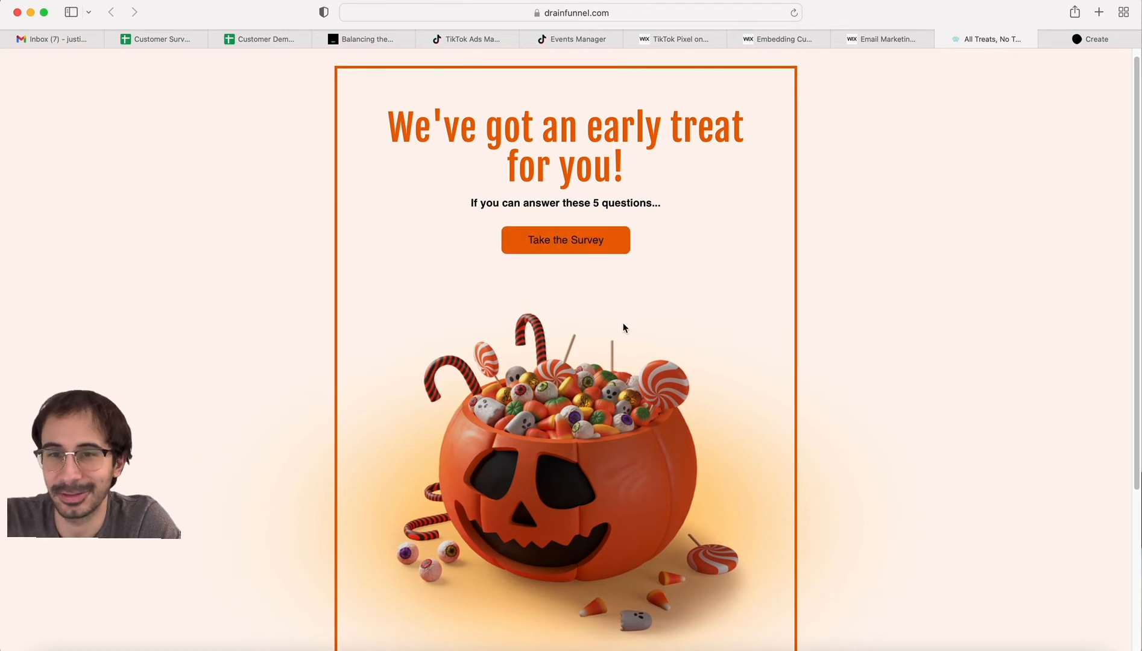
pyautogui.moveTo(1113, 20)
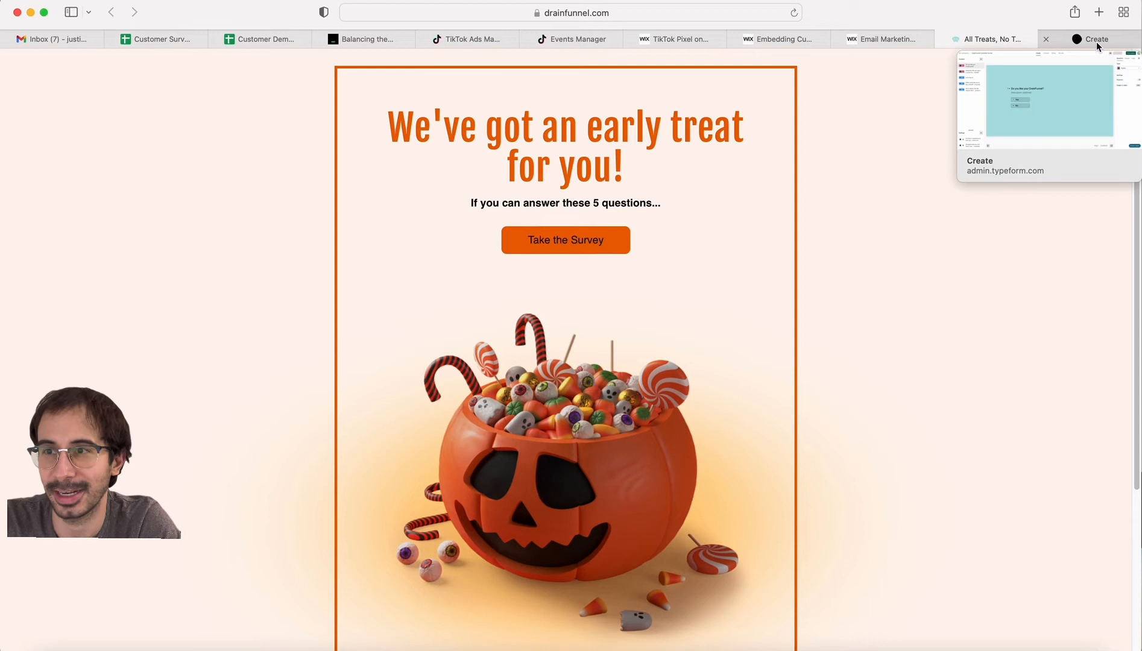
# - Show the DrainFunnel Customer Survey's logic map in the Typeform editor
pyautogui.click(1090, 39)
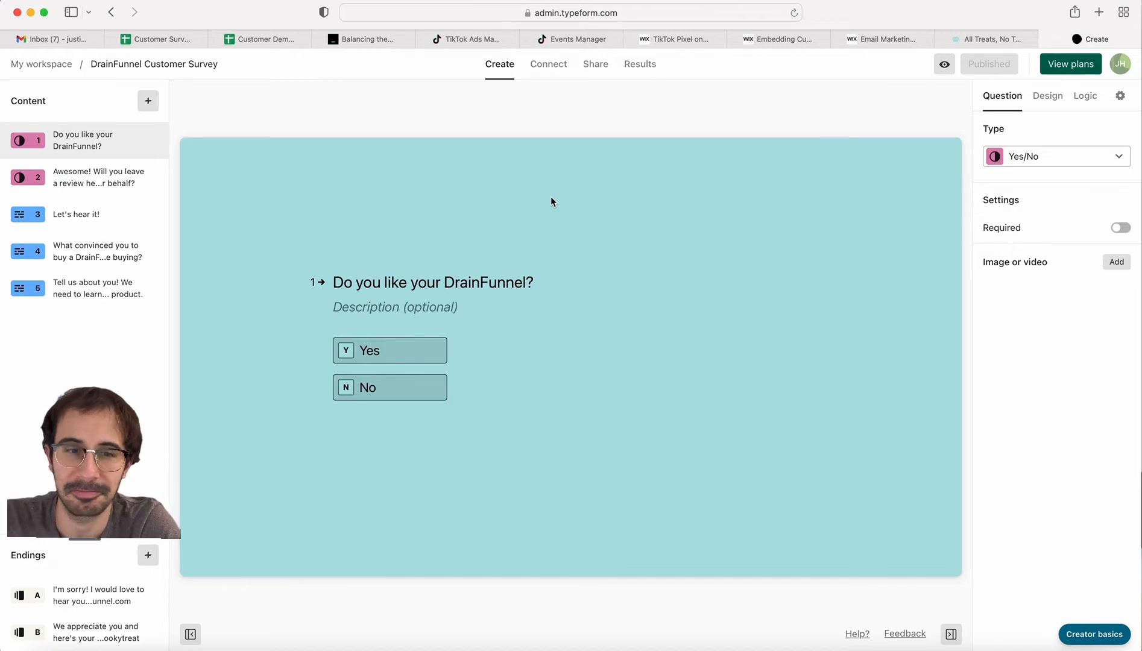
pyautogui.moveTo(525, 201)
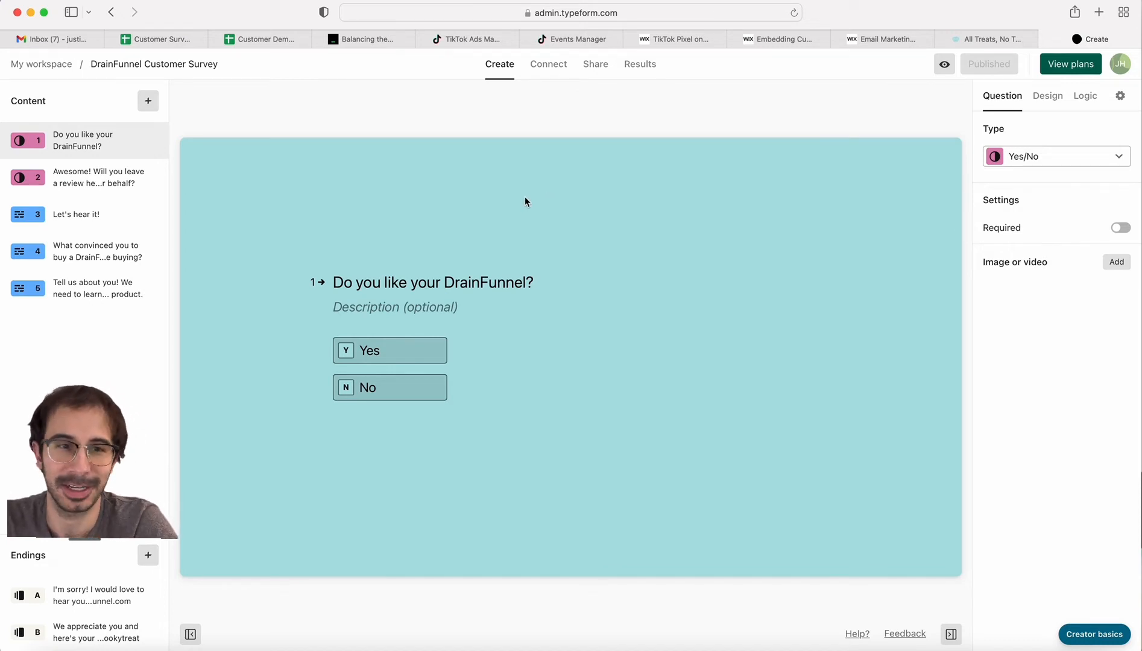
pyautogui.moveTo(474, 198)
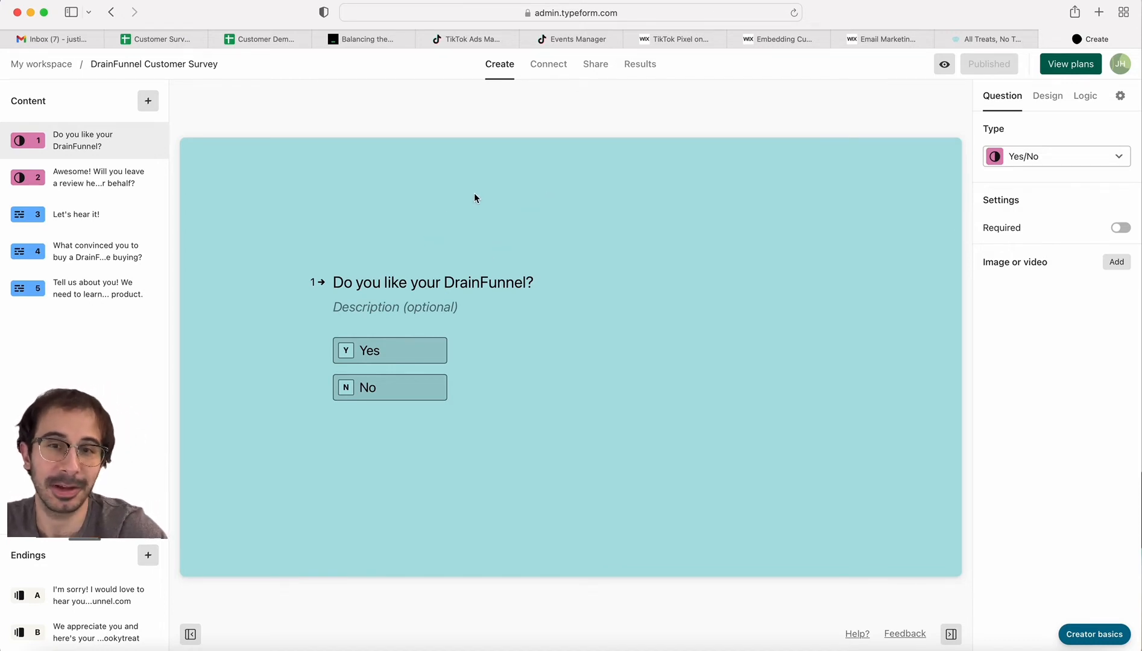
pyautogui.moveTo(441, 247)
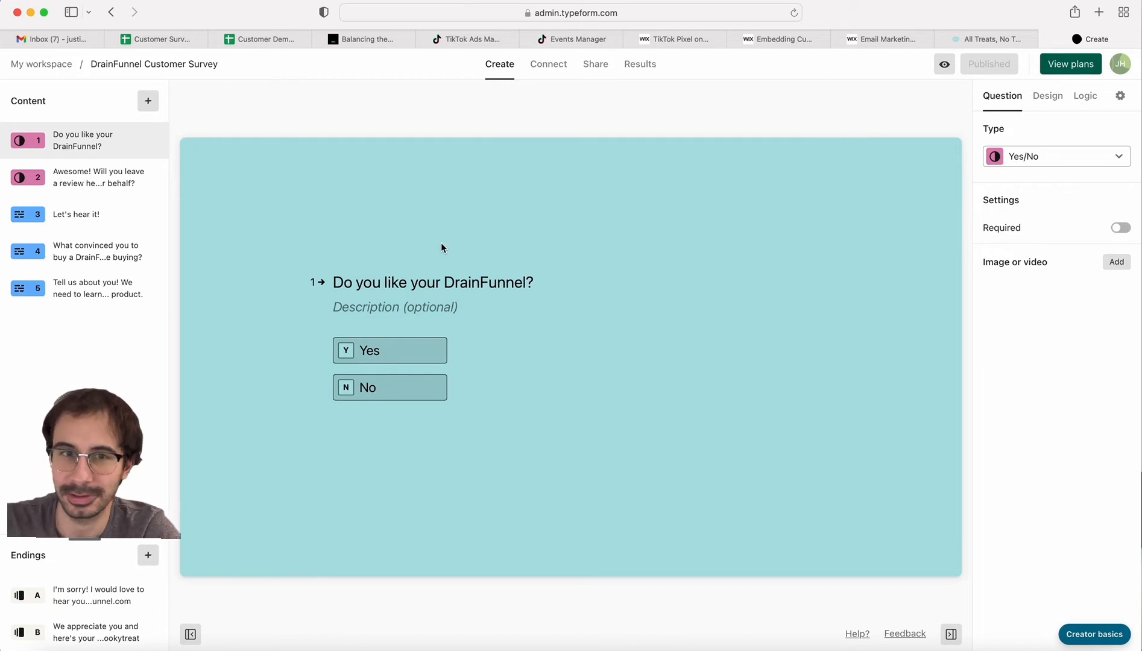
pyautogui.moveTo(513, 125)
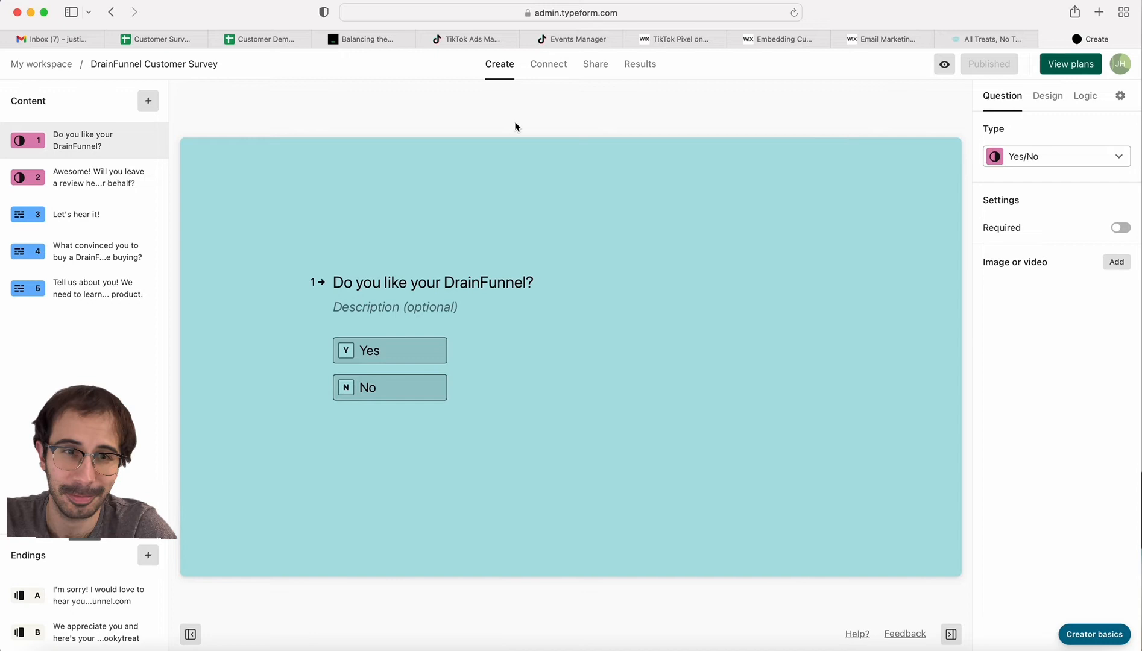
pyautogui.moveTo(518, 150)
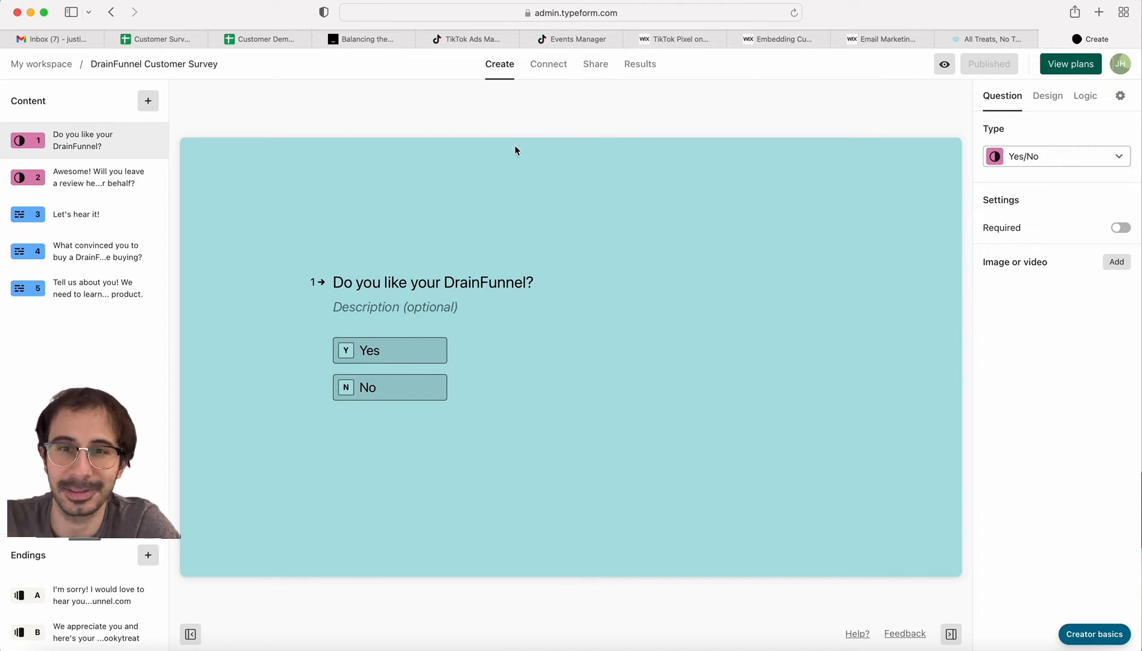
pyautogui.moveTo(632, 175)
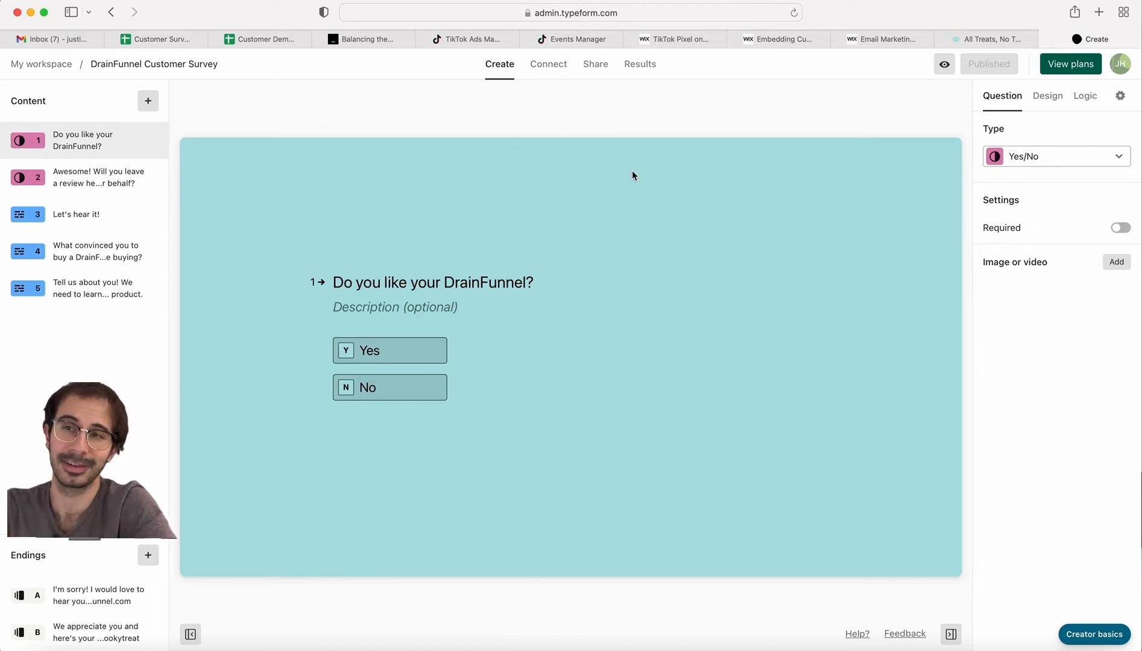
pyautogui.moveTo(584, 187)
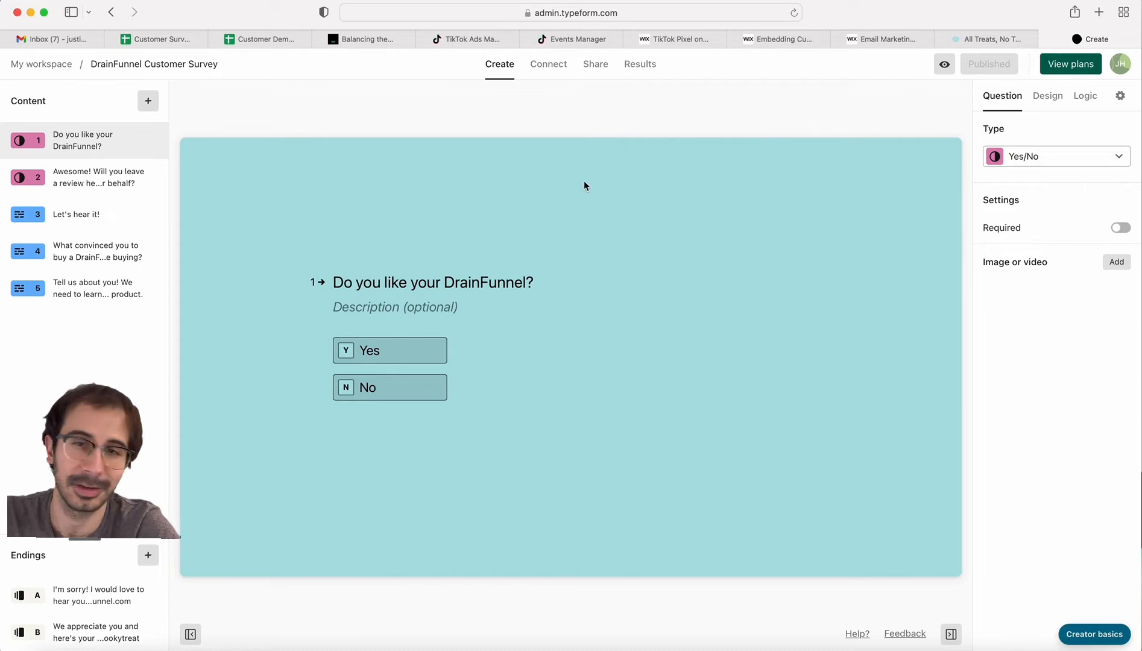
pyautogui.moveTo(208, 138)
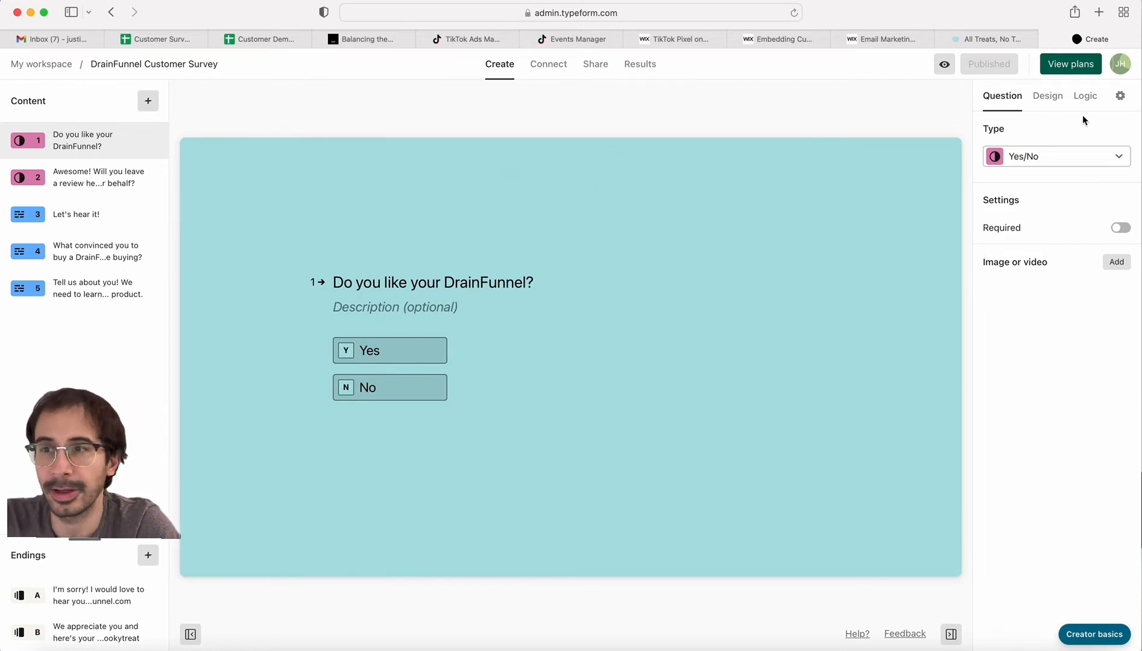
pyautogui.click(1085, 95)
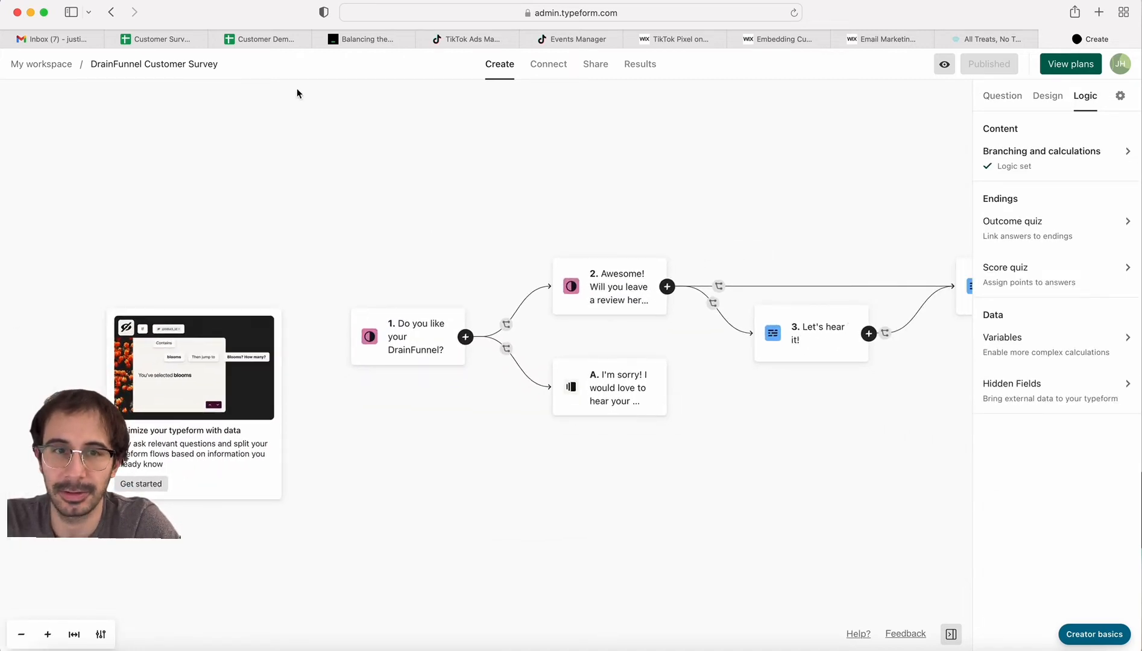
# - Leave the Logic view and return to the question editor
pyautogui.click(1002, 95)
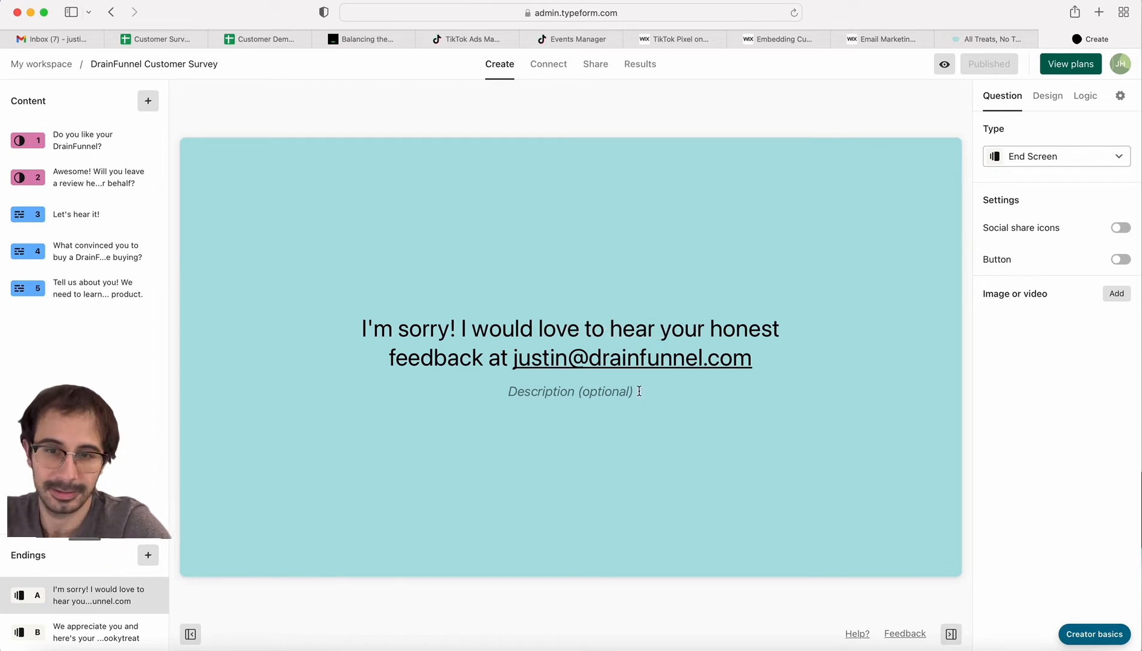
pyautogui.moveTo(690, 449)
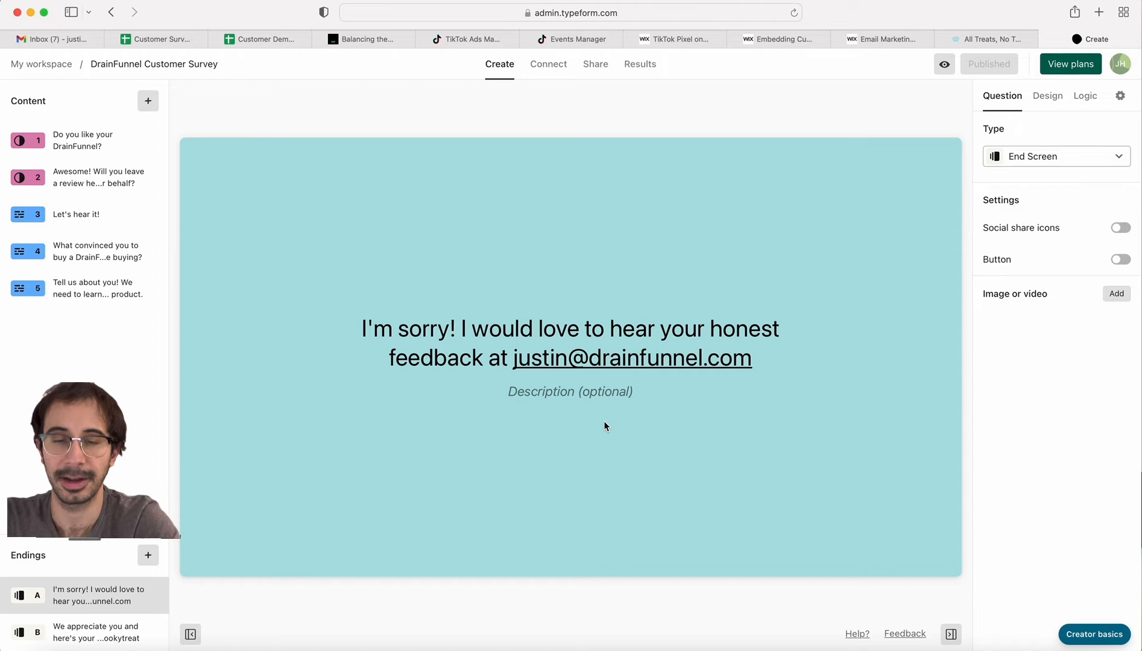
pyautogui.moveTo(593, 383)
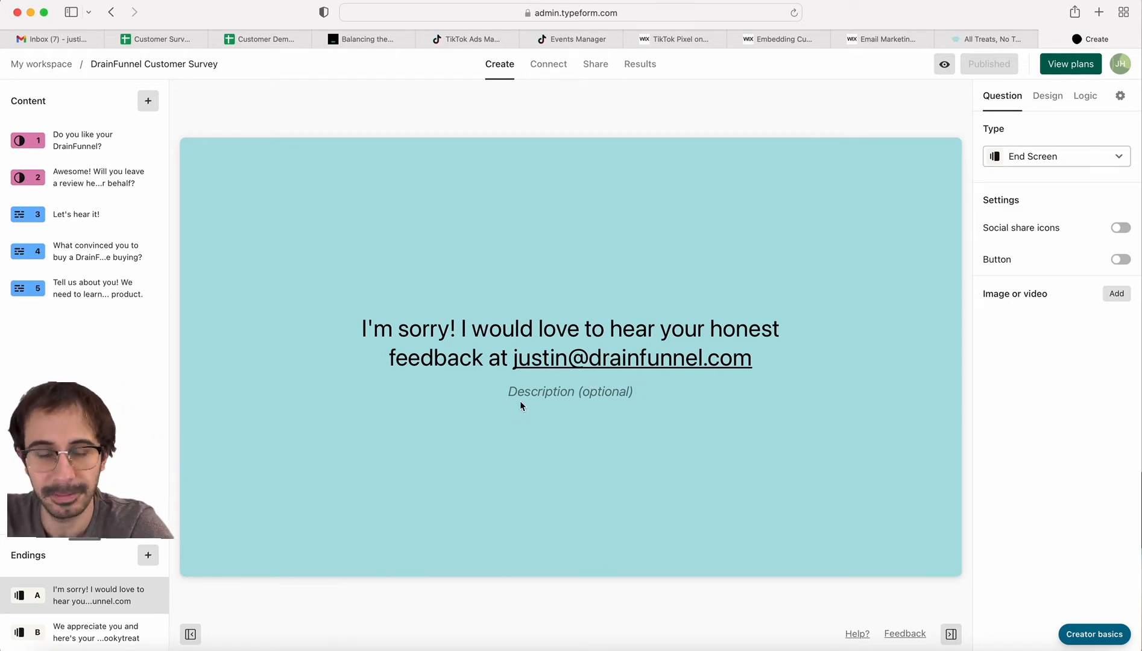
pyautogui.moveTo(508, 431)
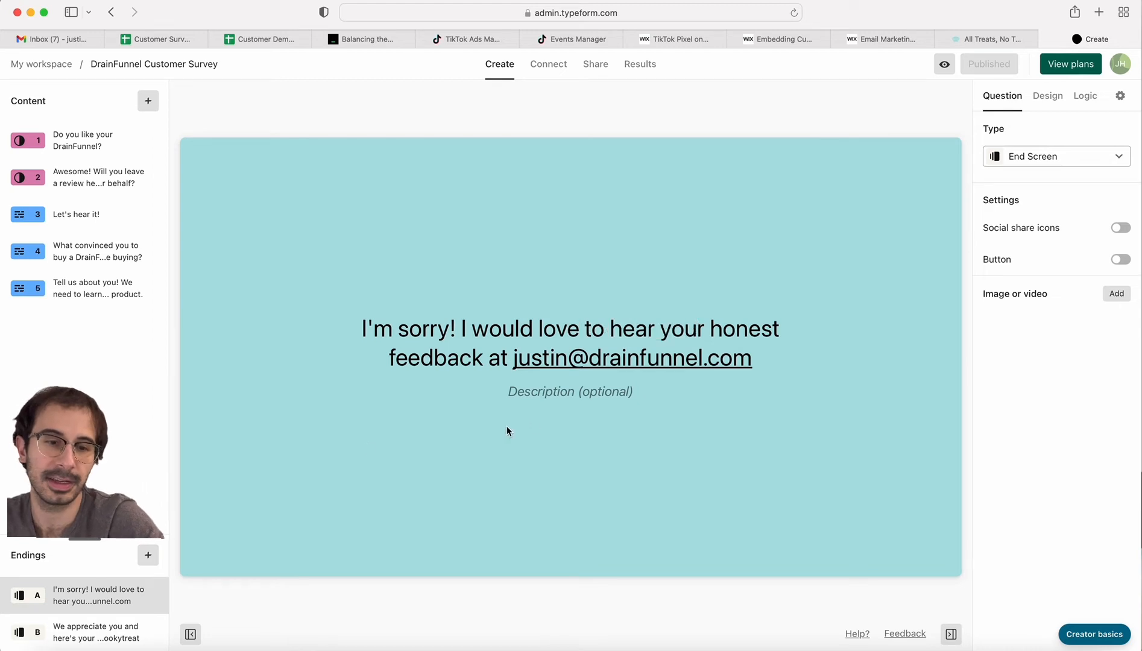
pyautogui.moveTo(516, 359)
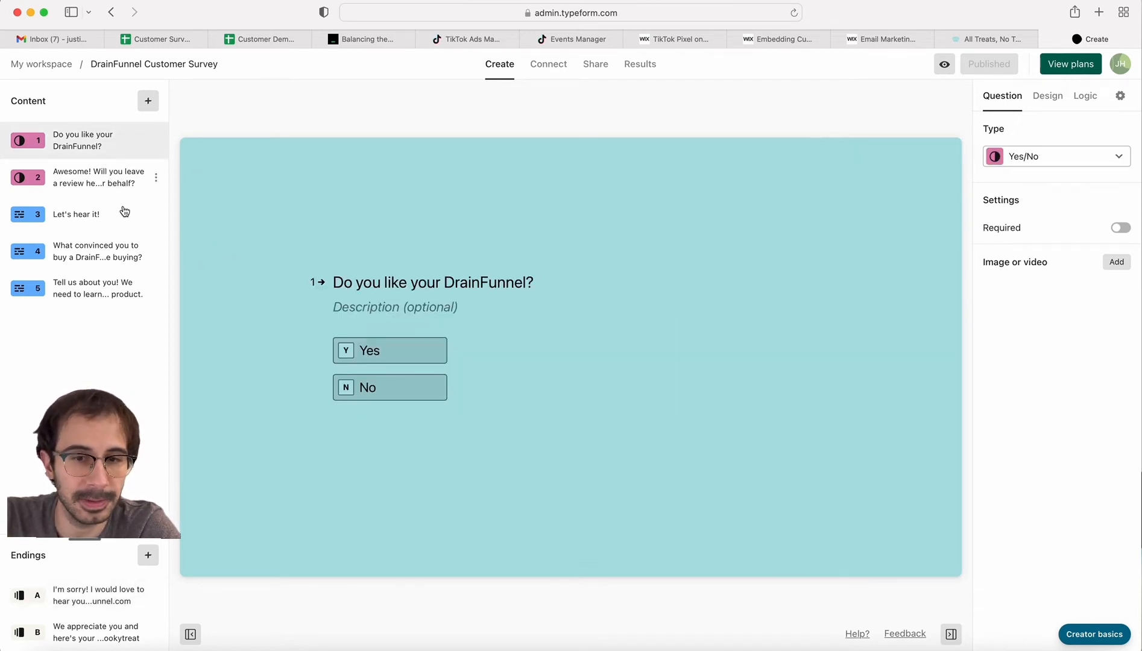
# - Review questions 2 through 5: review request, Let's hear it!, what convinced buyers, demographics
pyautogui.click(82, 178)
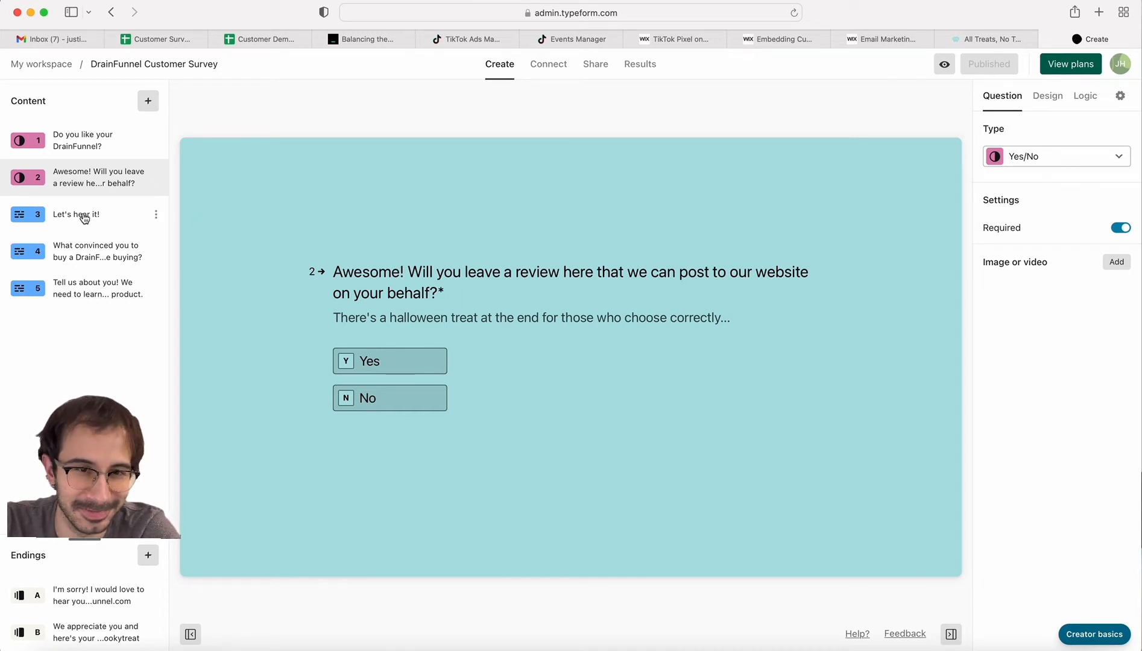
pyautogui.click(76, 215)
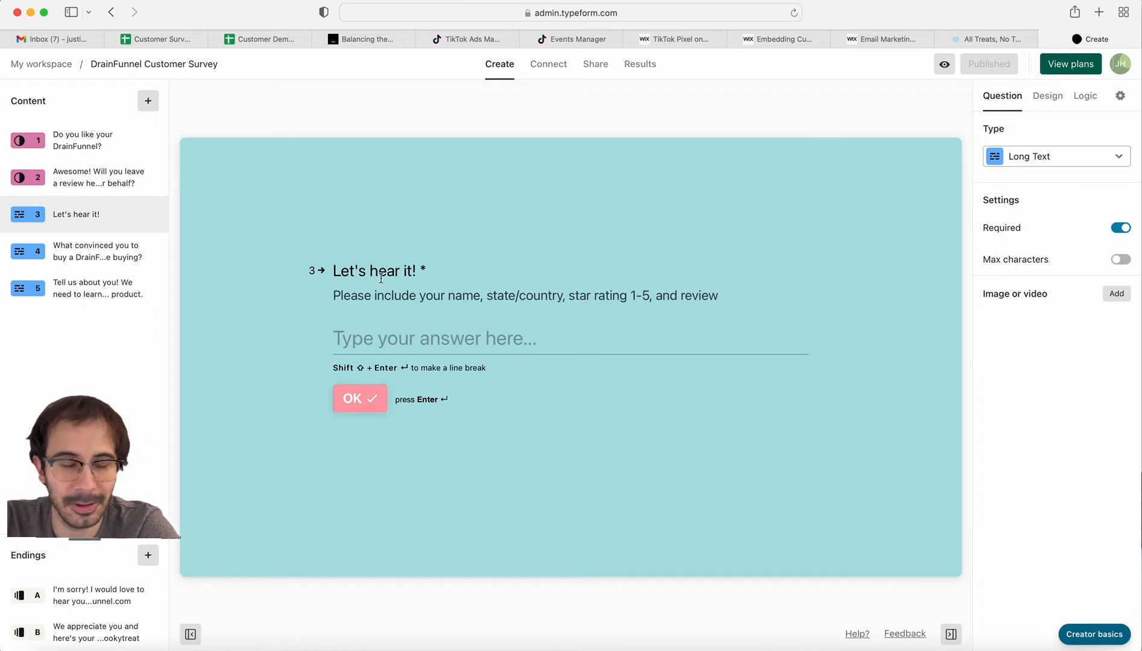
pyautogui.moveTo(535, 338)
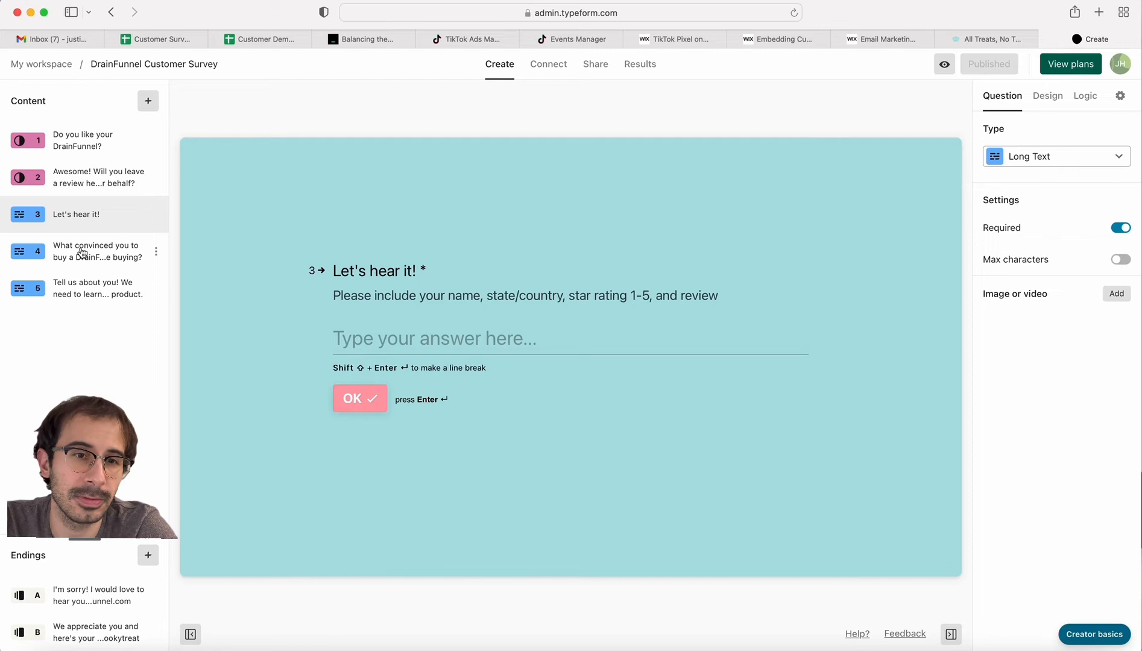
pyautogui.click(95, 251)
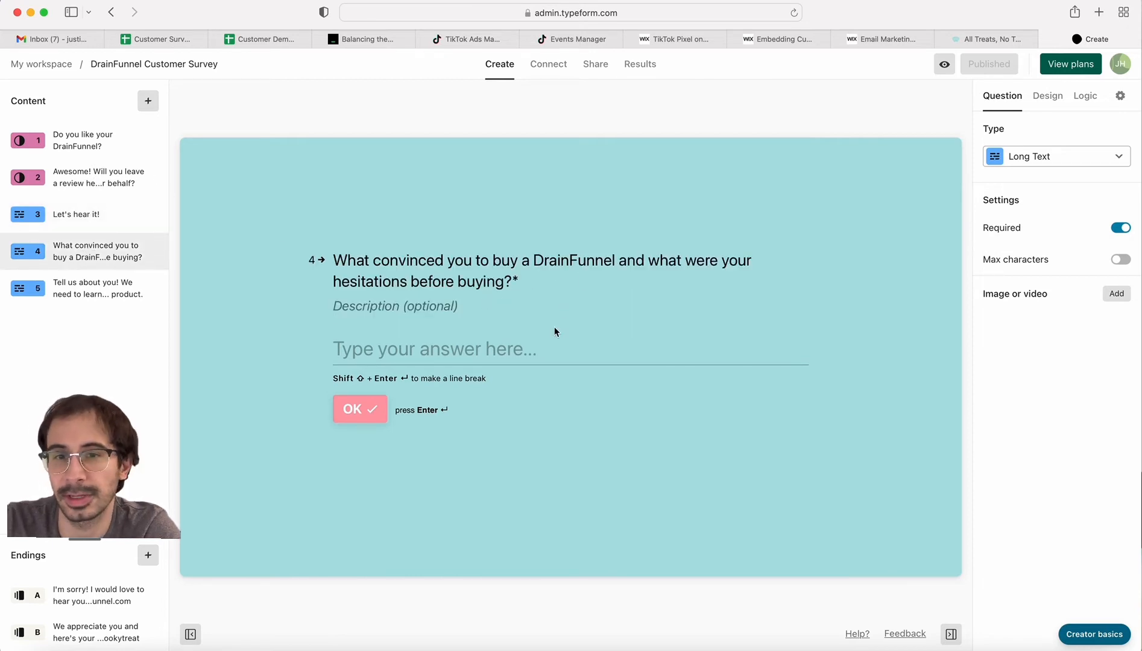
pyautogui.moveTo(132, 299)
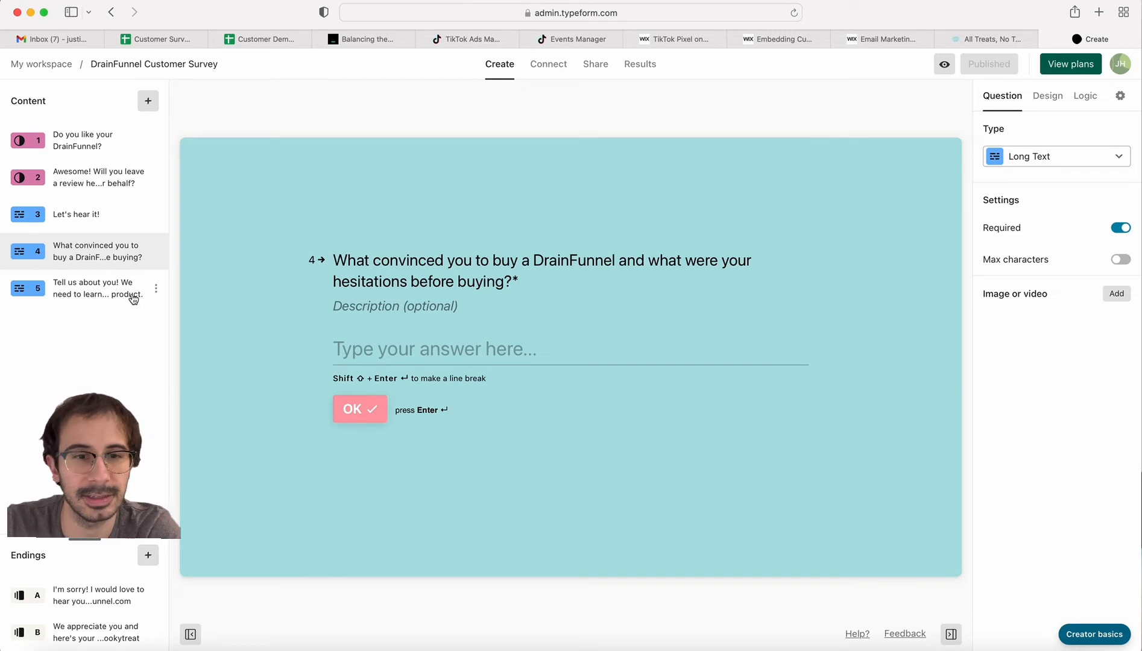
pyautogui.click(80, 288)
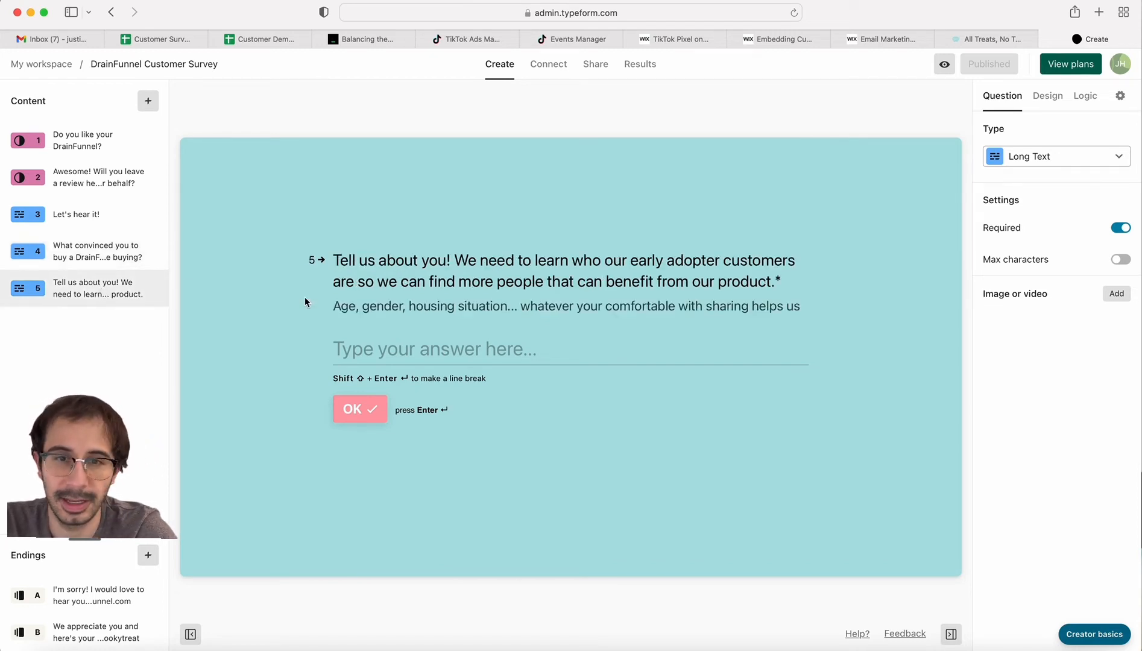
pyautogui.moveTo(436, 351)
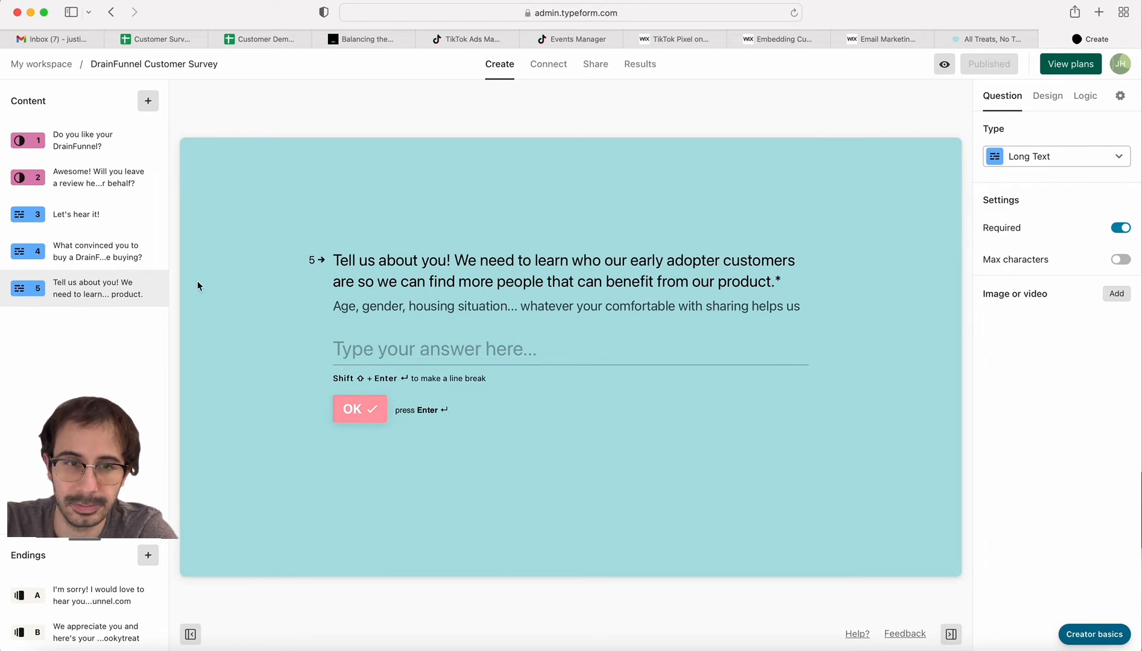
pyautogui.moveTo(359, 305); pyautogui.dragTo(557, 305)
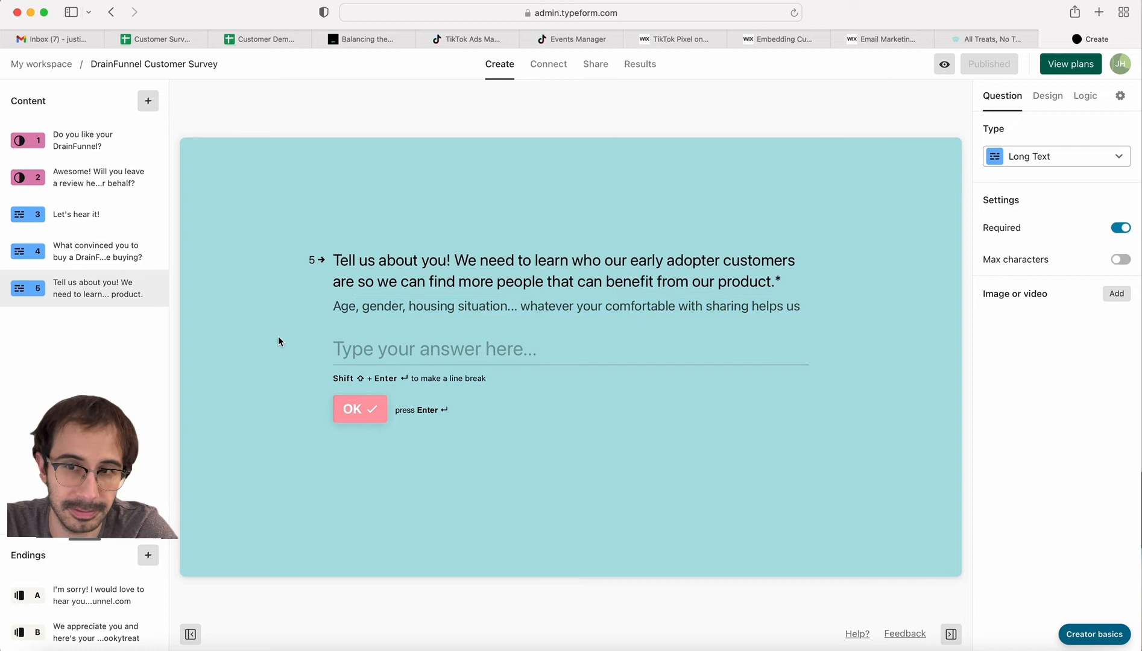
pyautogui.moveTo(78, 558)
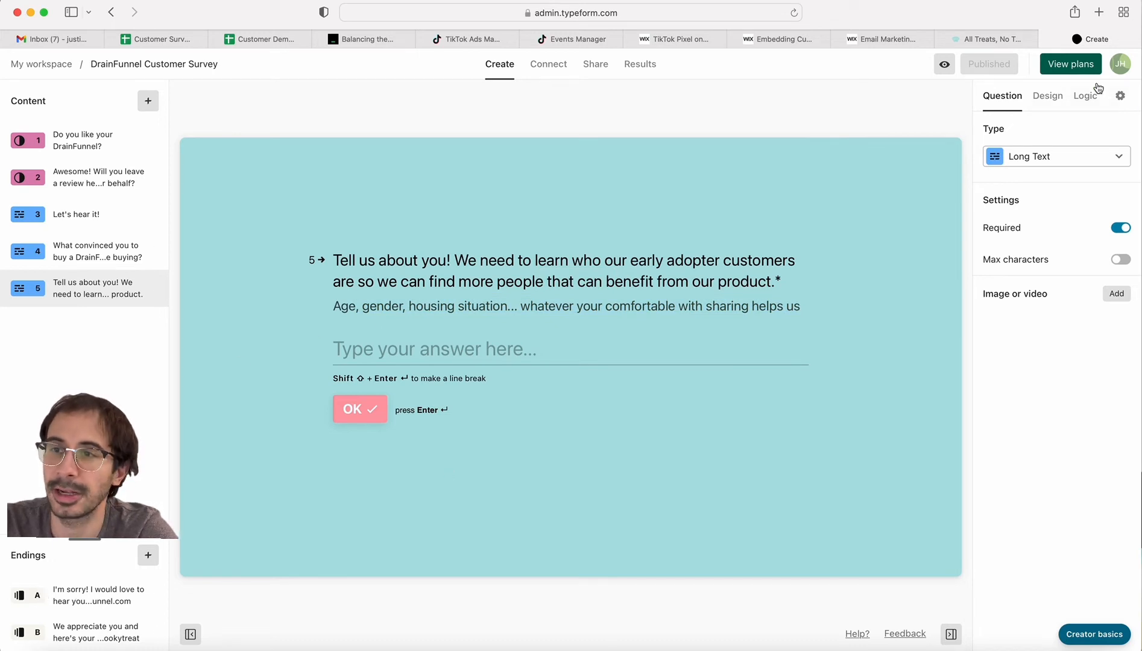
# - Show the logic map branching question 1 to the sorry ending or through questions 2–5 to the treat
pyautogui.click(1085, 95)
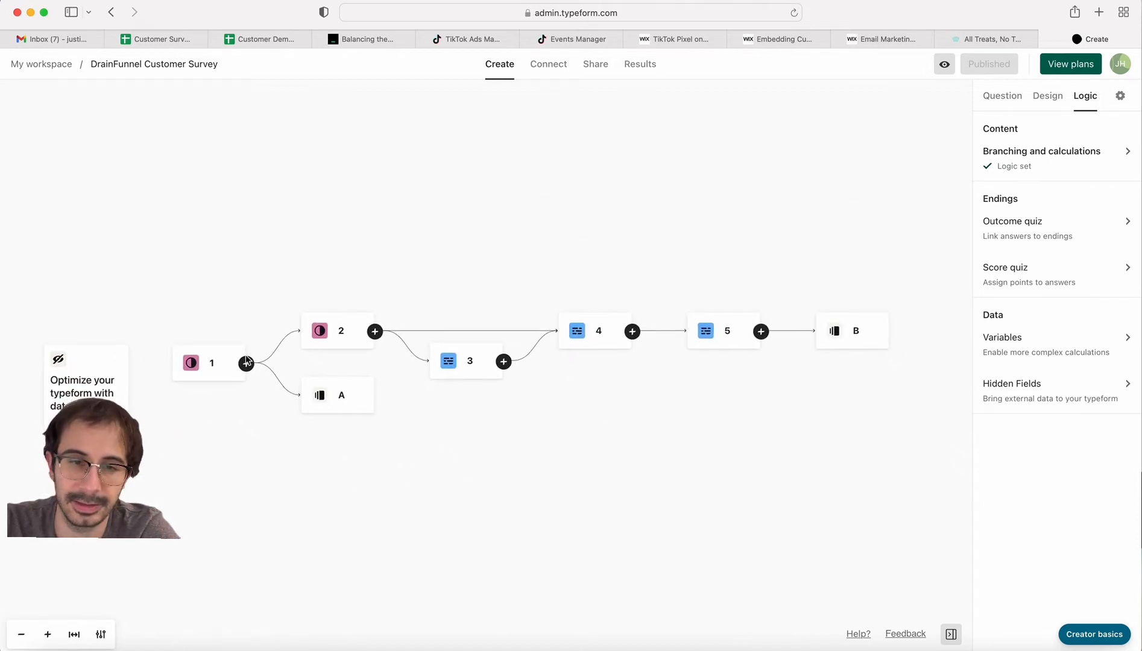
# - Return from the logic map to editing question 5 about customer demographics
pyautogui.click(338, 331)
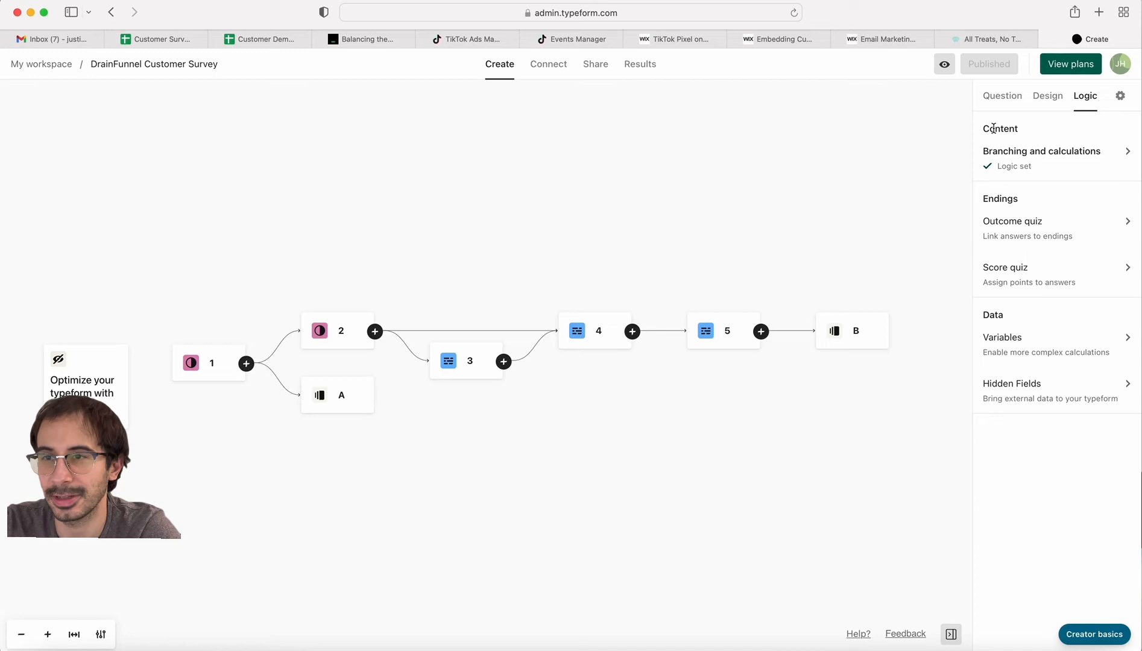
pyautogui.click(1002, 95)
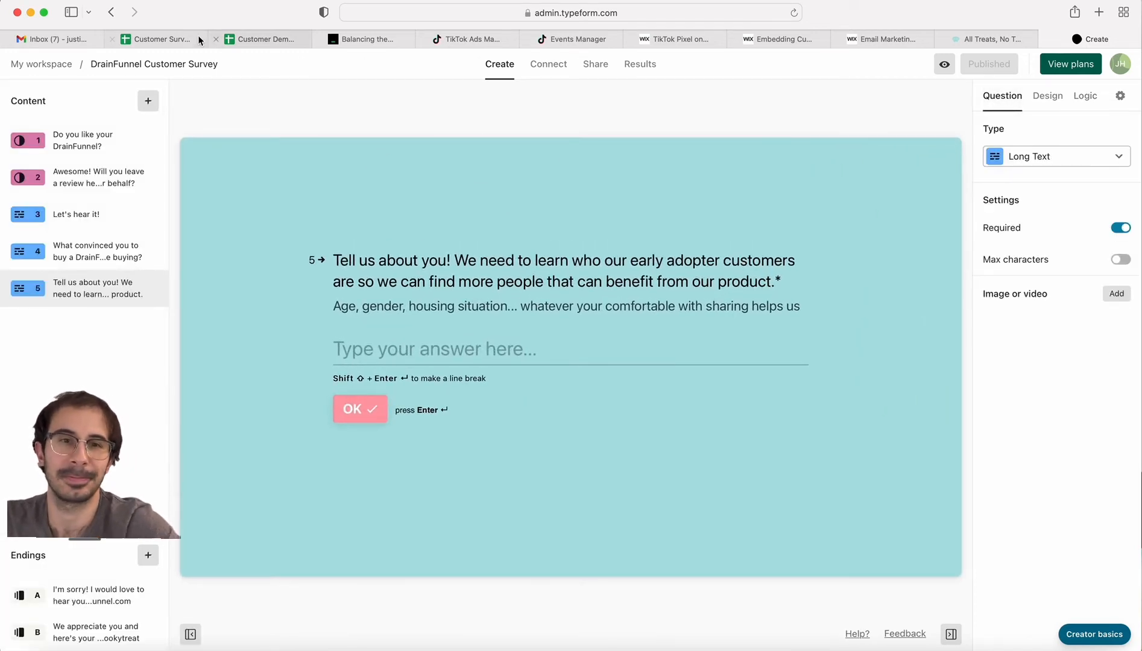
pyautogui.moveTo(158, 39)
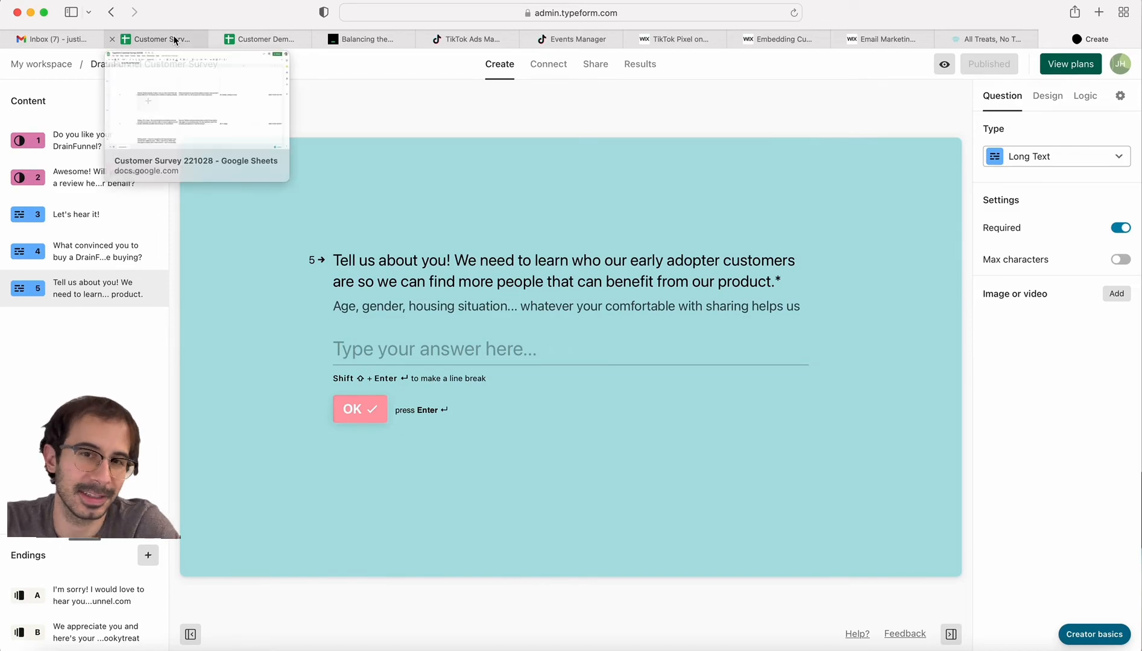
# - Browse the Typeform Customer Survey 221028 responses sheet, then return to the survey editor
pyautogui.click(157, 38)
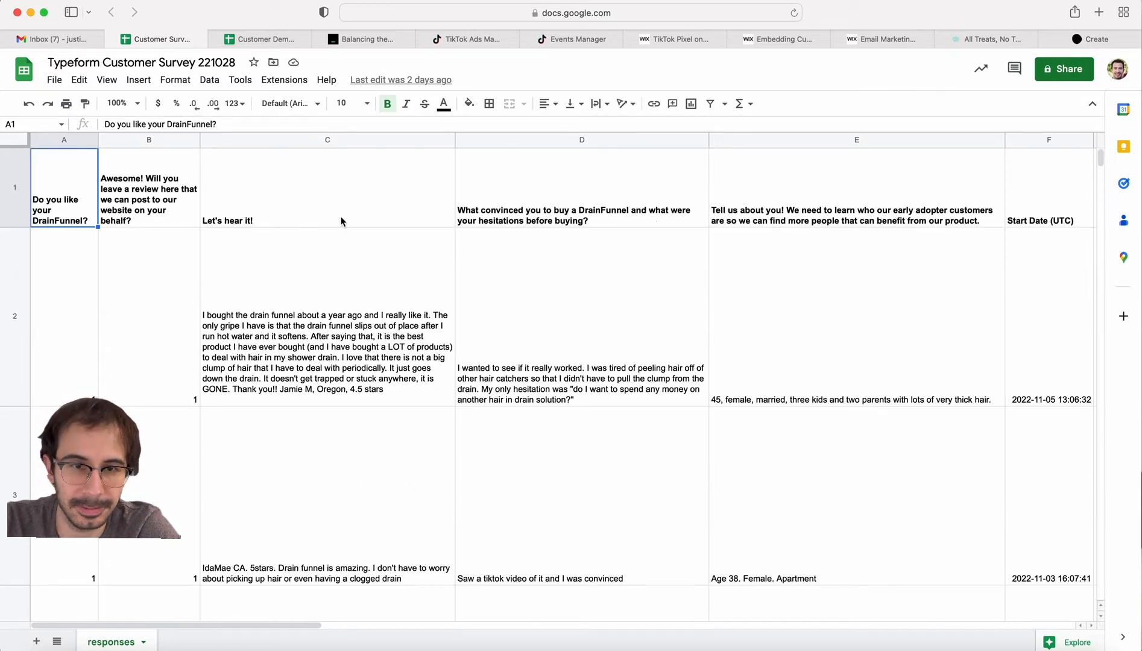
pyautogui.moveTo(318, 199)
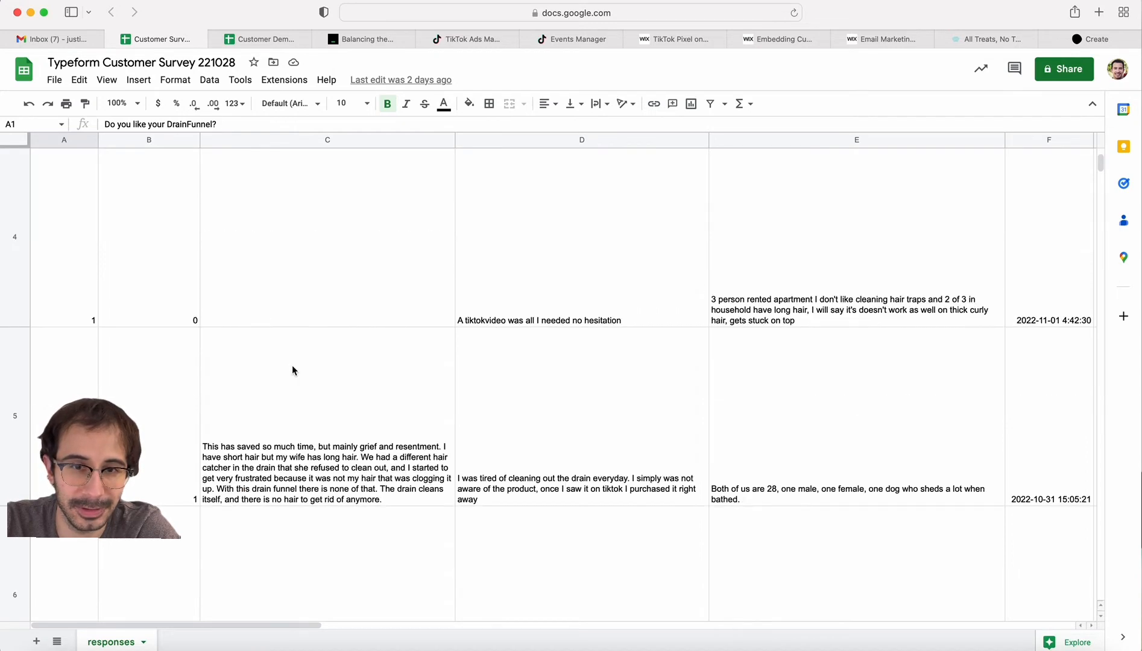
pyautogui.scroll(-3)
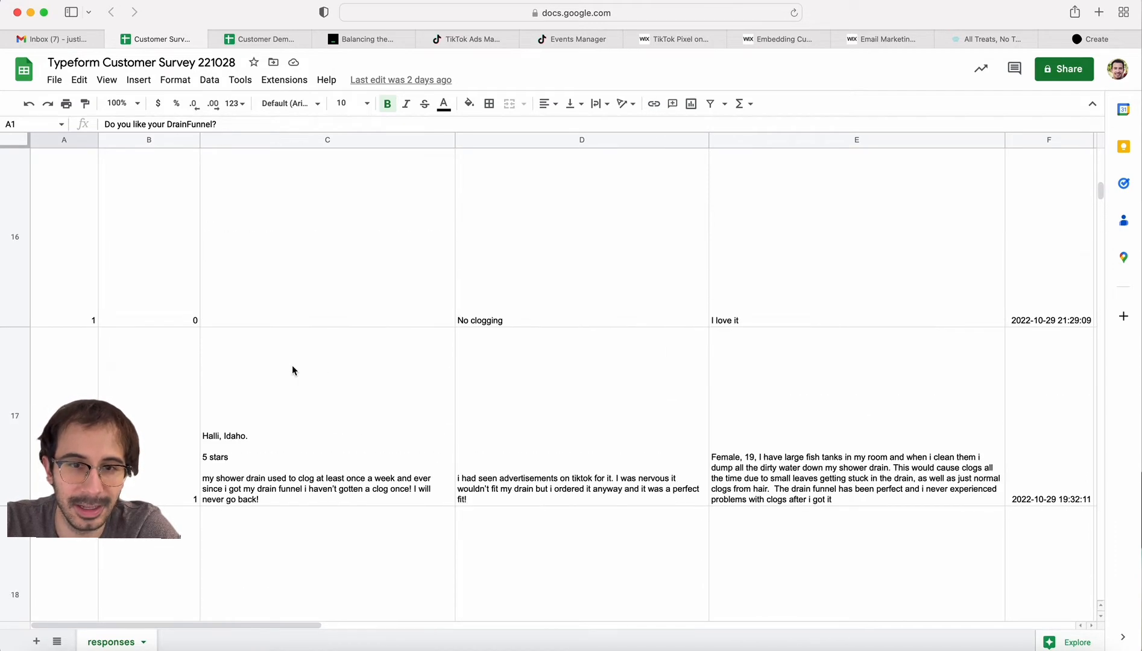
pyautogui.scroll(3)
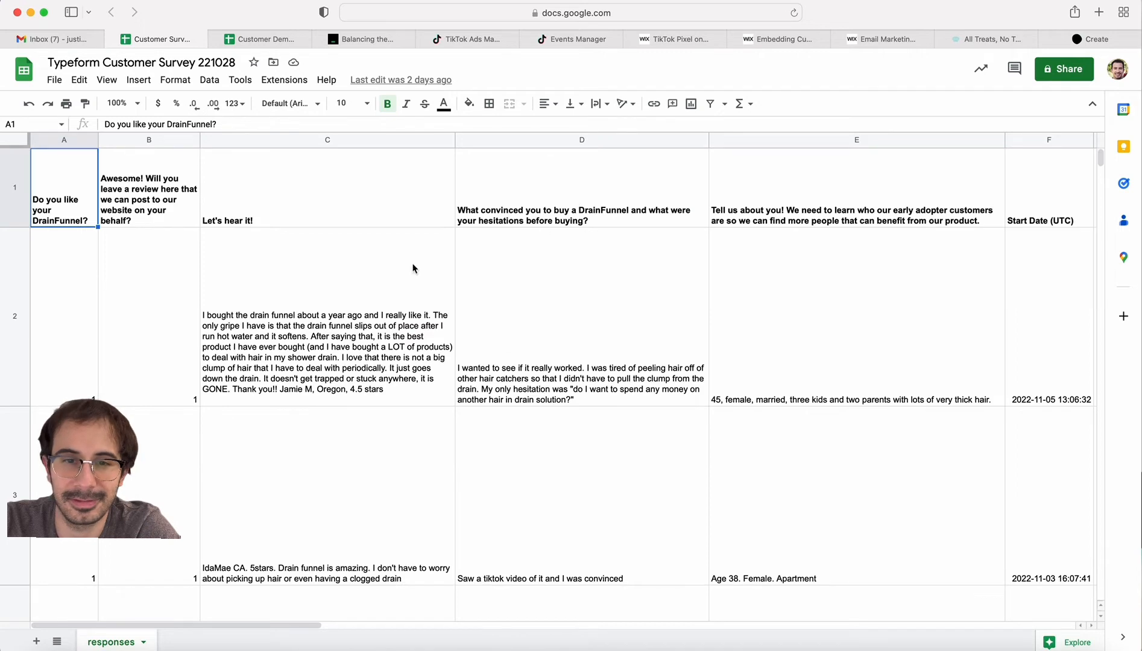
pyautogui.scroll(-3)
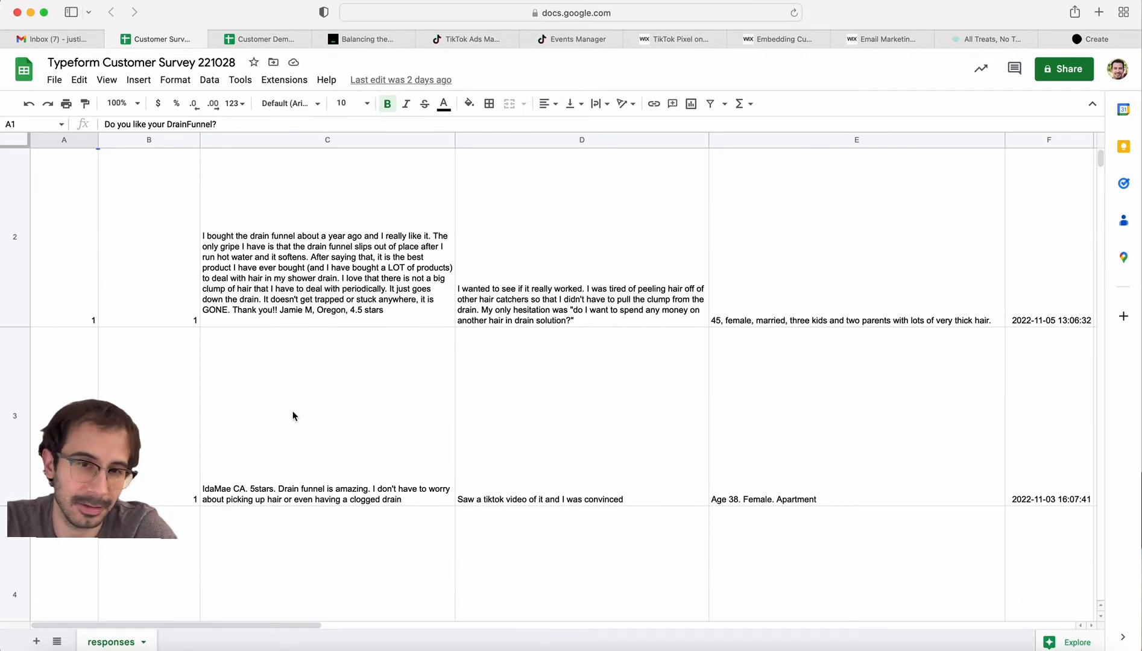
pyautogui.scroll(-3)
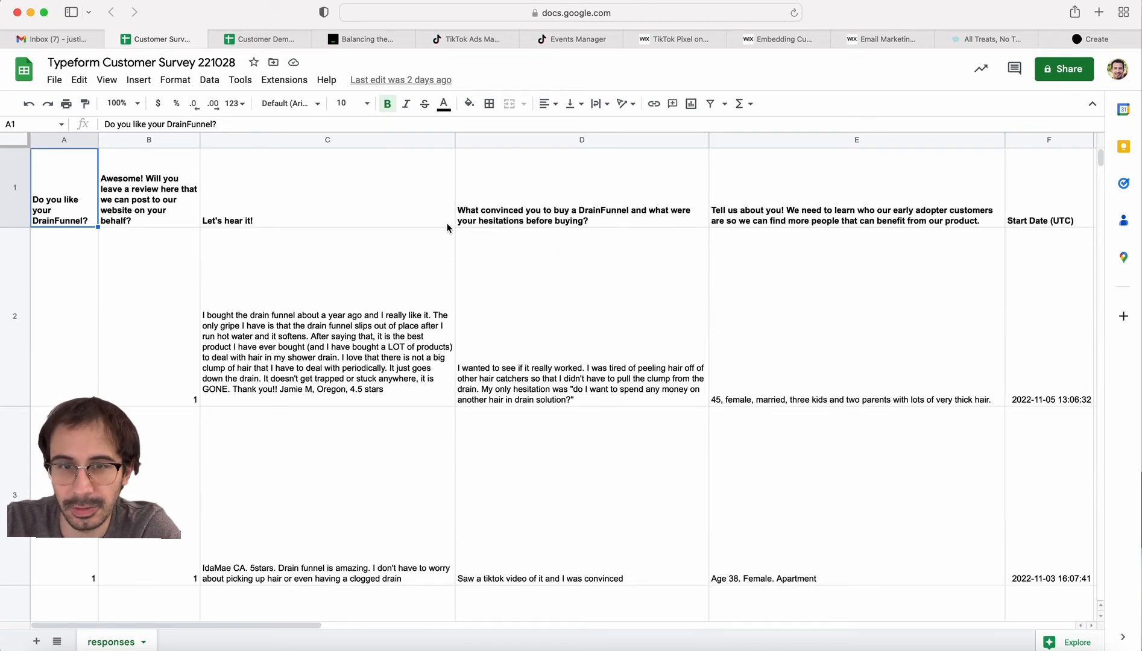
pyautogui.moveTo(349, 292)
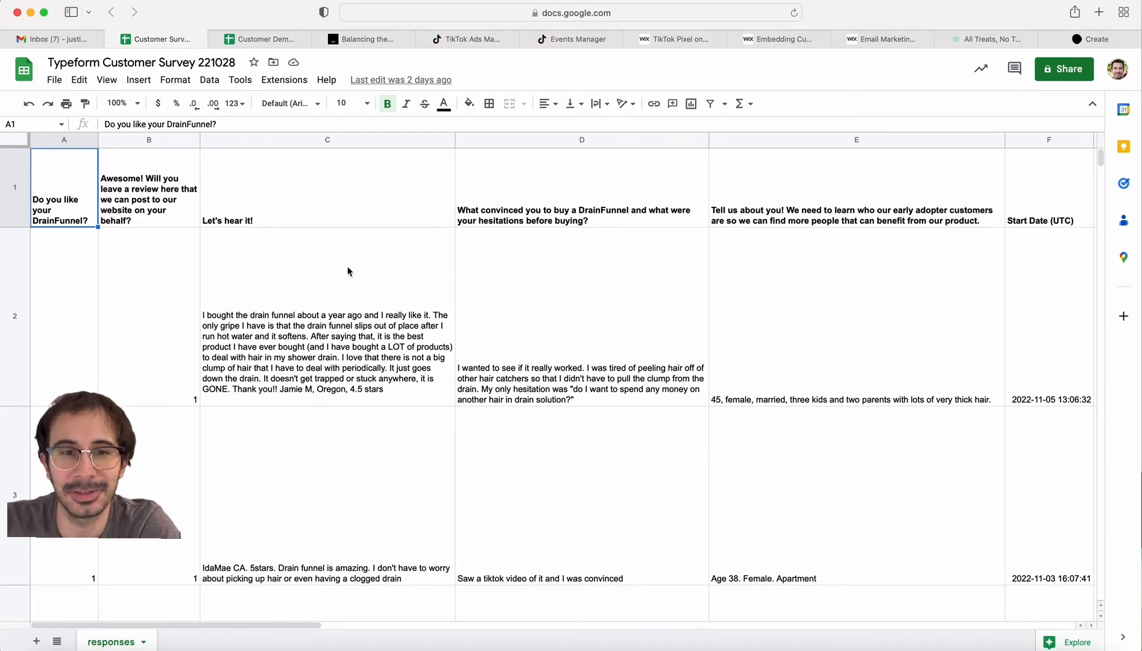
pyautogui.moveTo(364, 219)
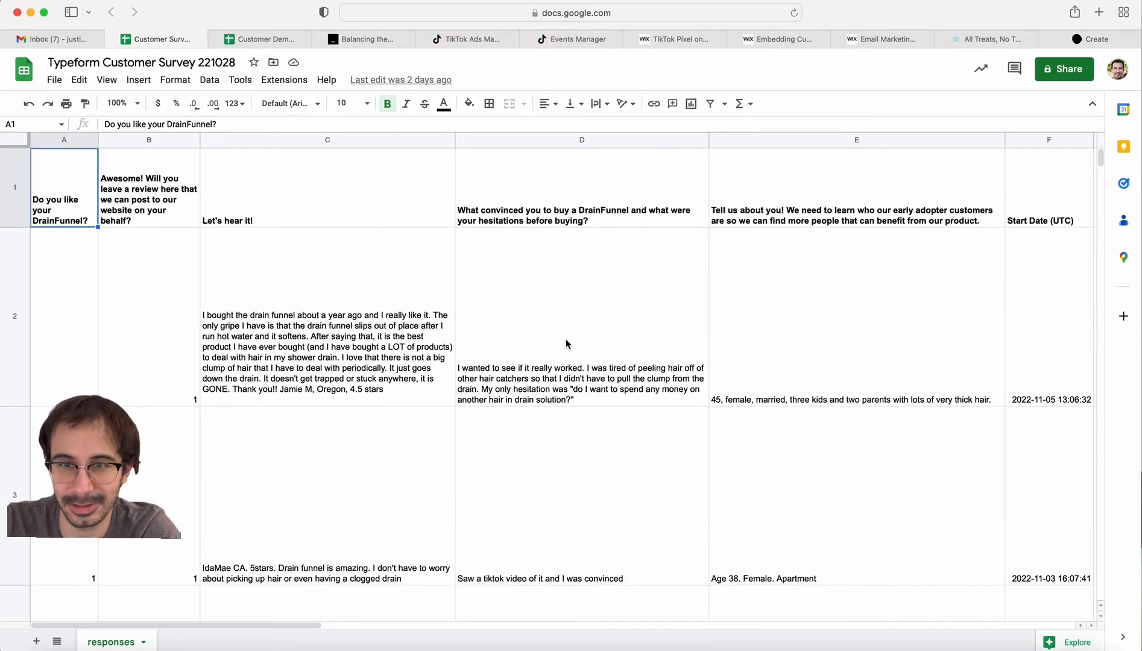
pyautogui.moveTo(573, 292)
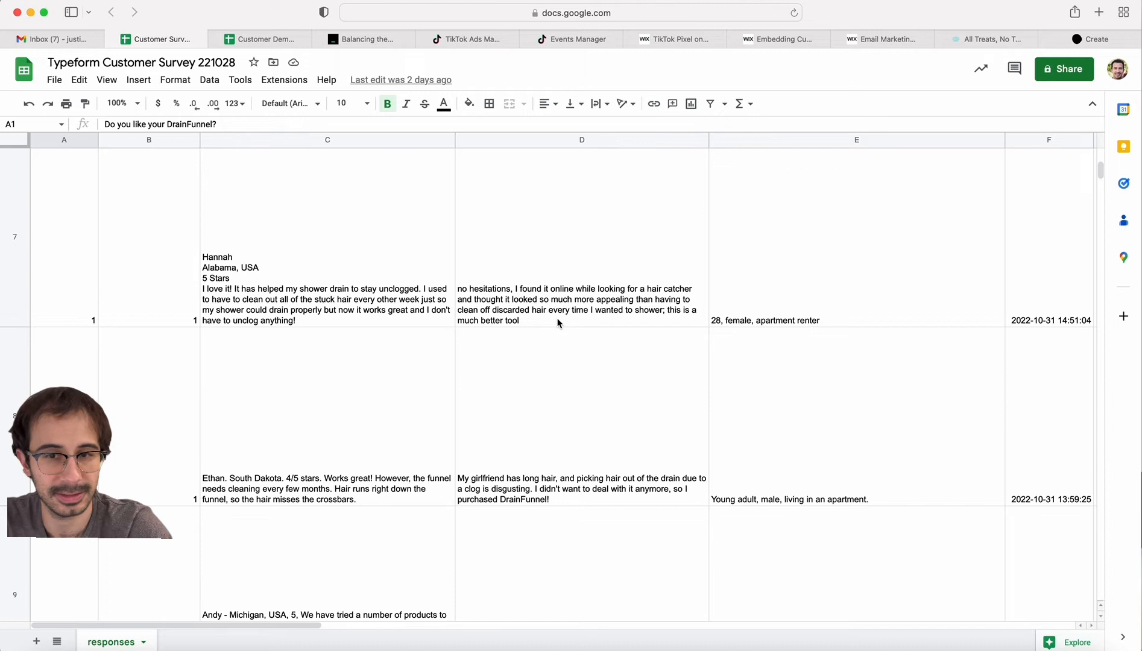
pyautogui.moveTo(539, 314)
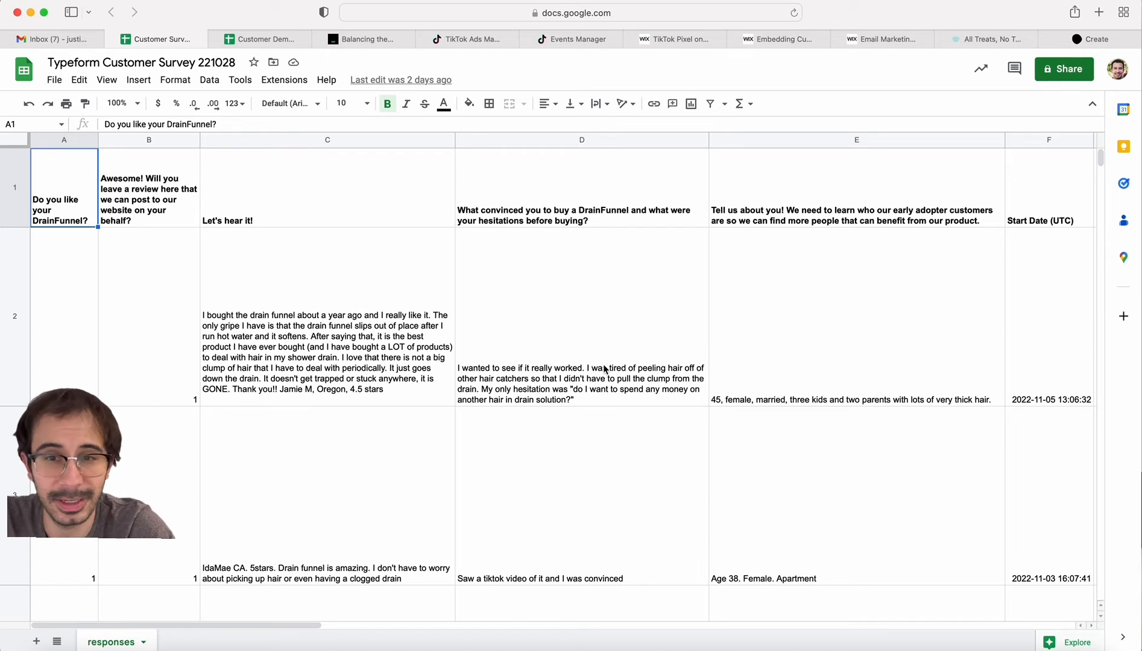
pyautogui.moveTo(597, 407)
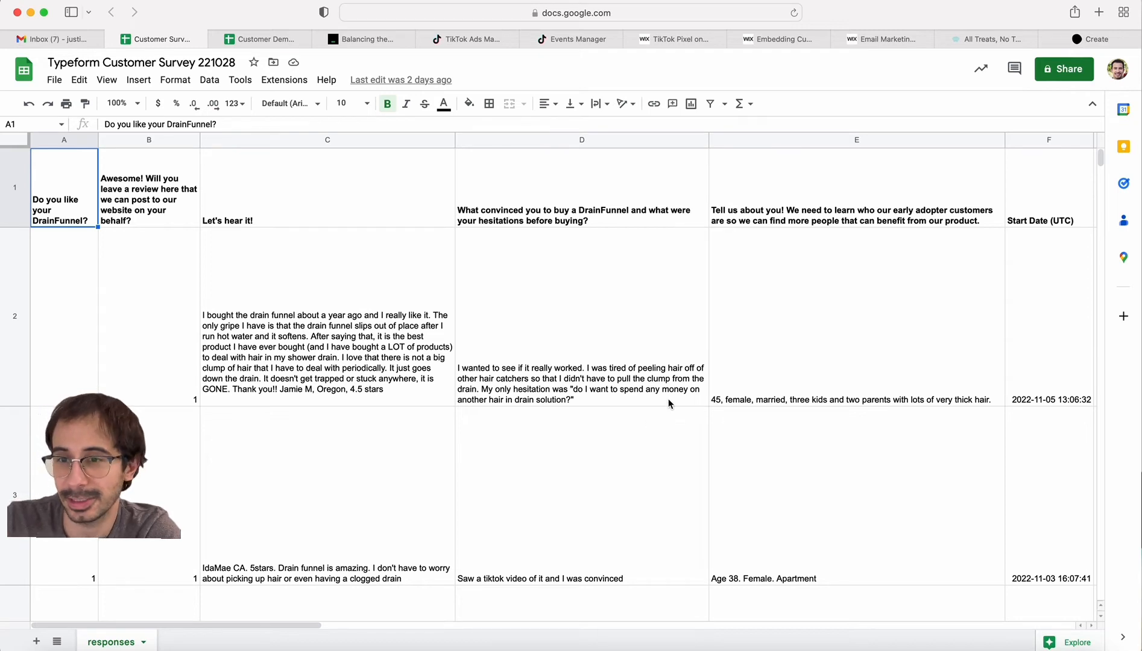
pyautogui.moveTo(654, 395)
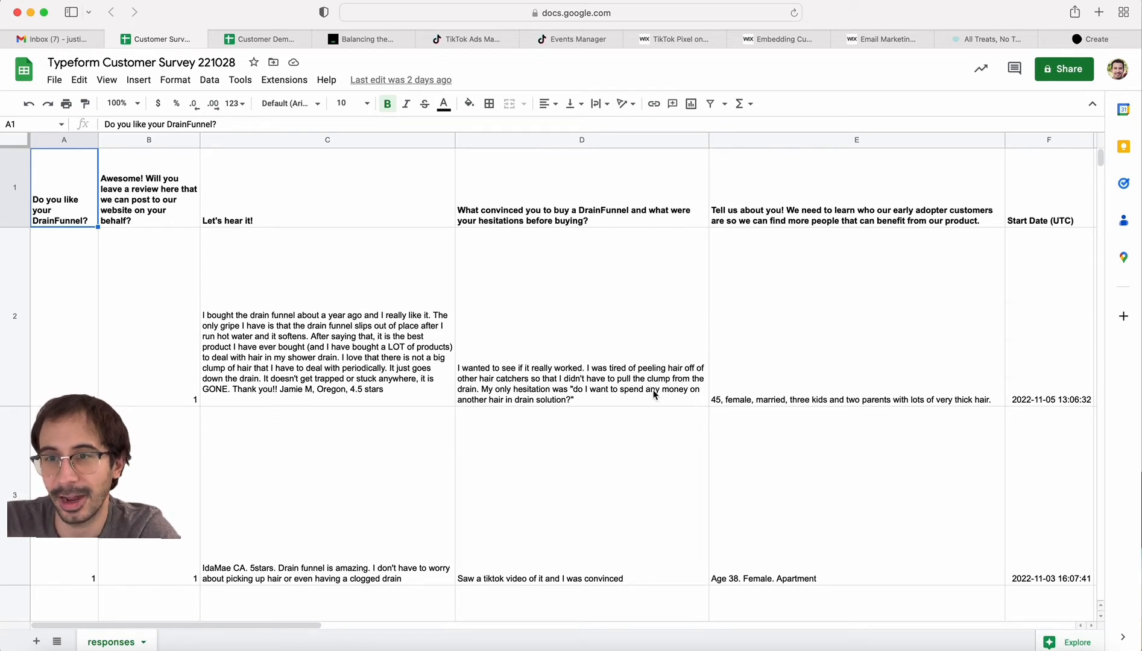
pyautogui.moveTo(801, 377)
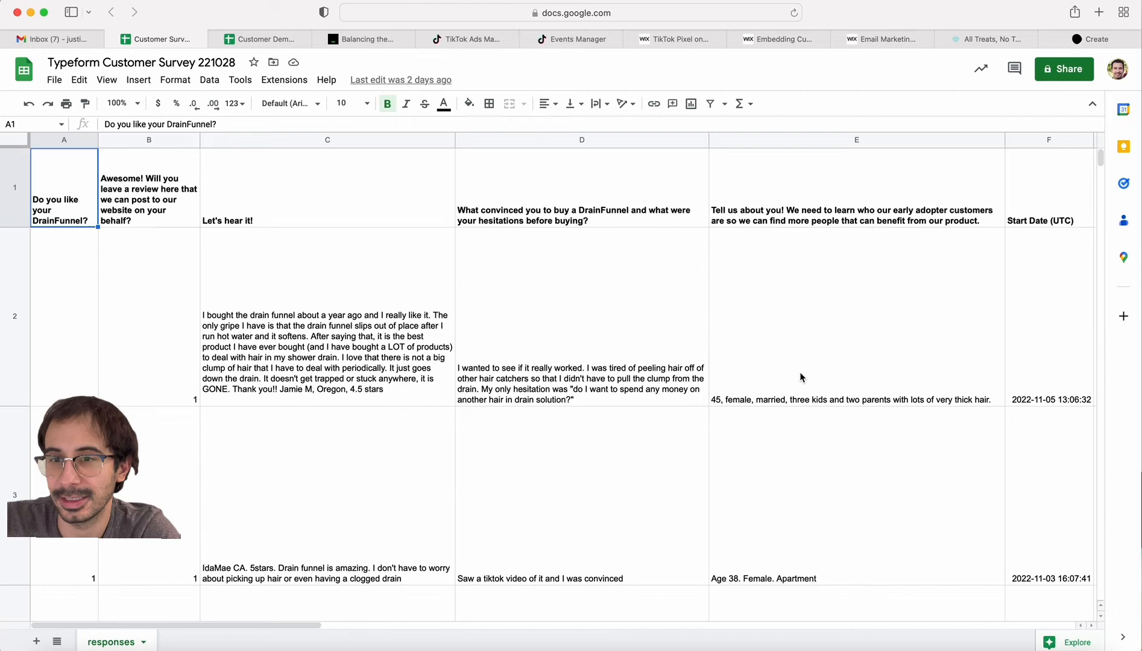
pyautogui.scroll(-3)
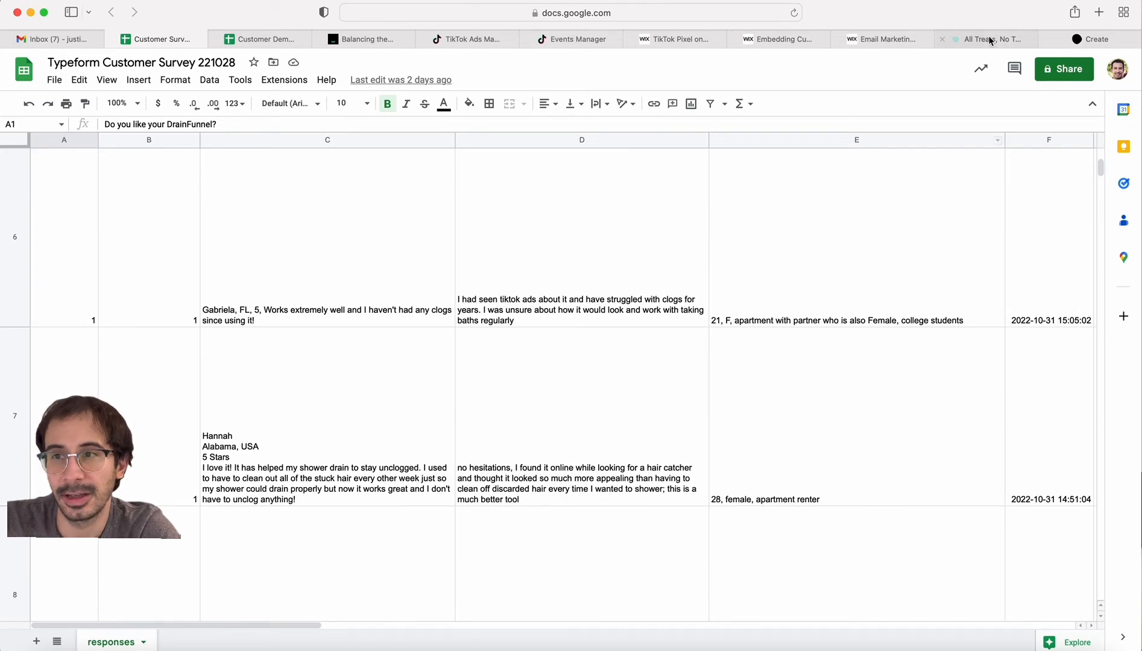
pyautogui.click(986, 38)
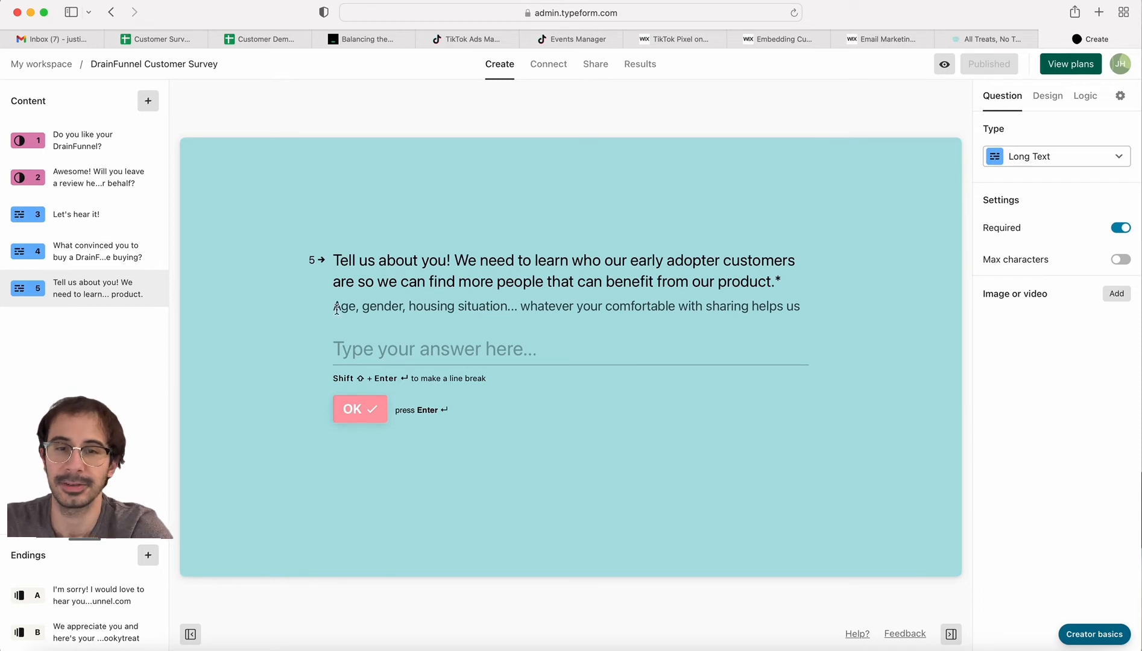
# - View the spookytreat promo ending, then reselect question 5 'Tell us about you!'
pyautogui.moveTo(334, 307); pyautogui.dragTo(513, 306)
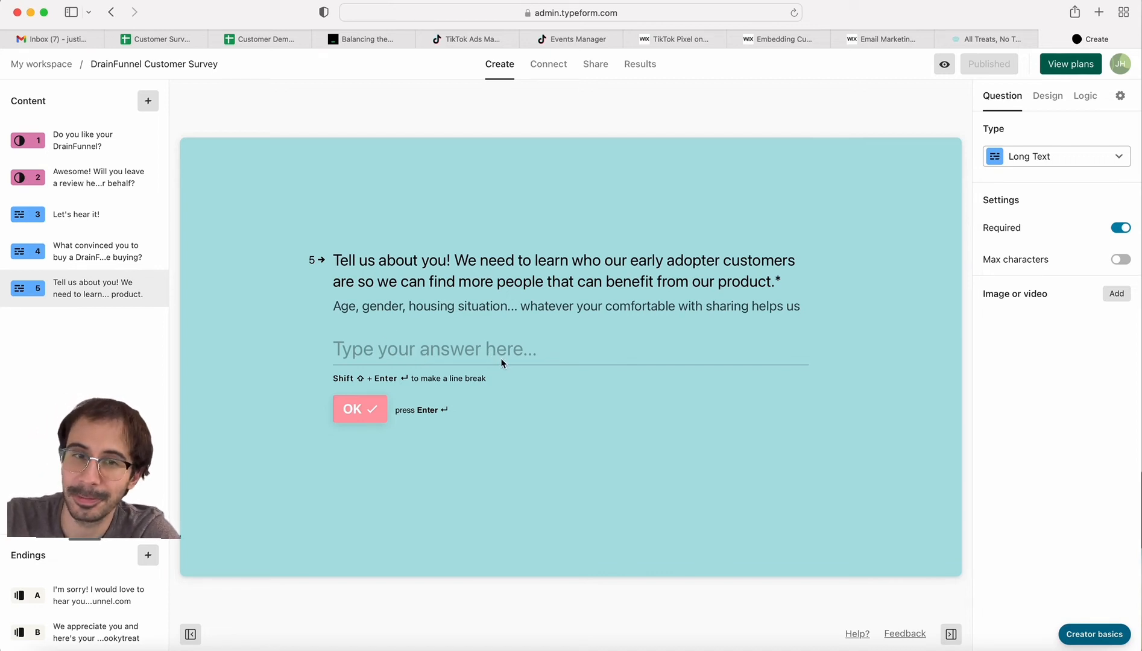
pyautogui.moveTo(482, 358)
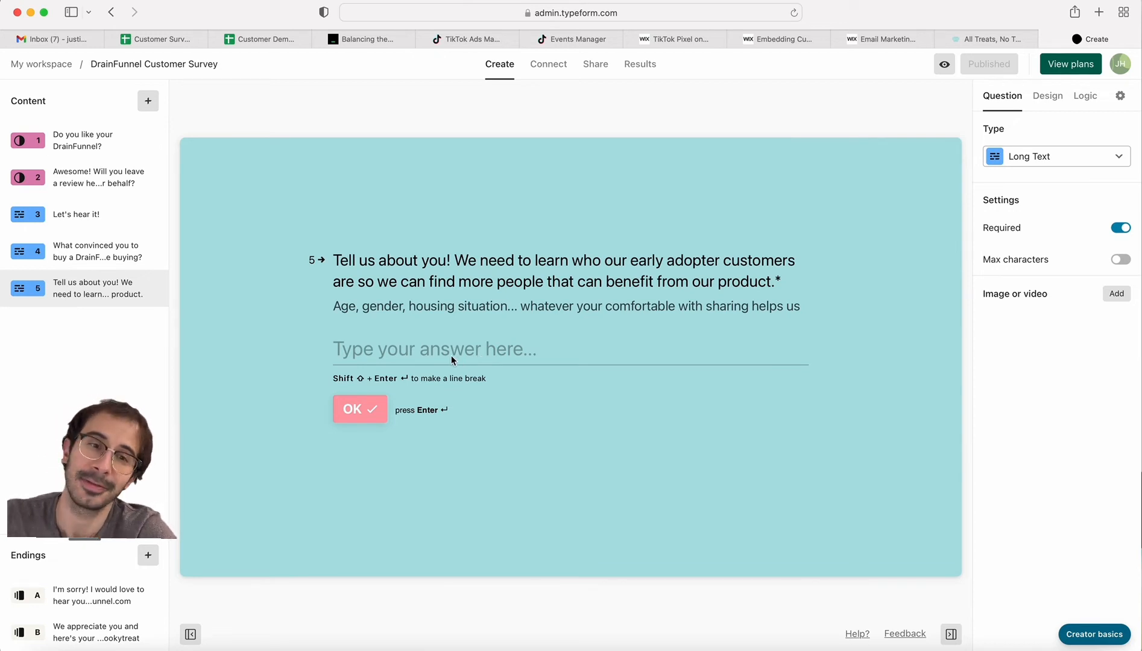
pyautogui.moveTo(443, 345)
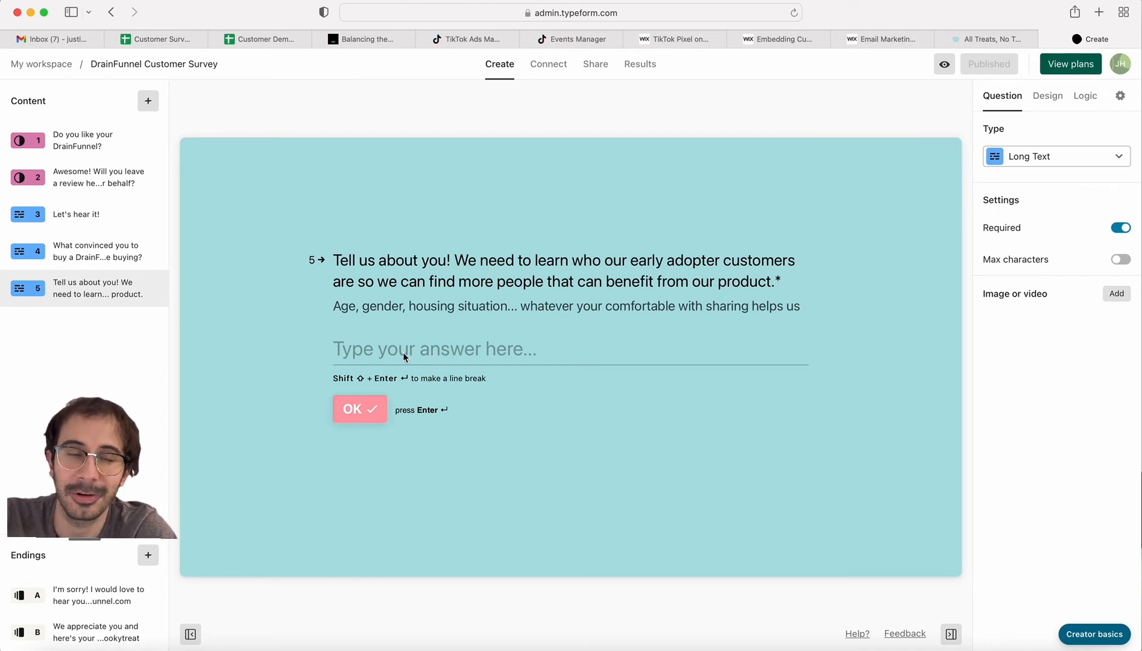
pyautogui.moveTo(457, 372)
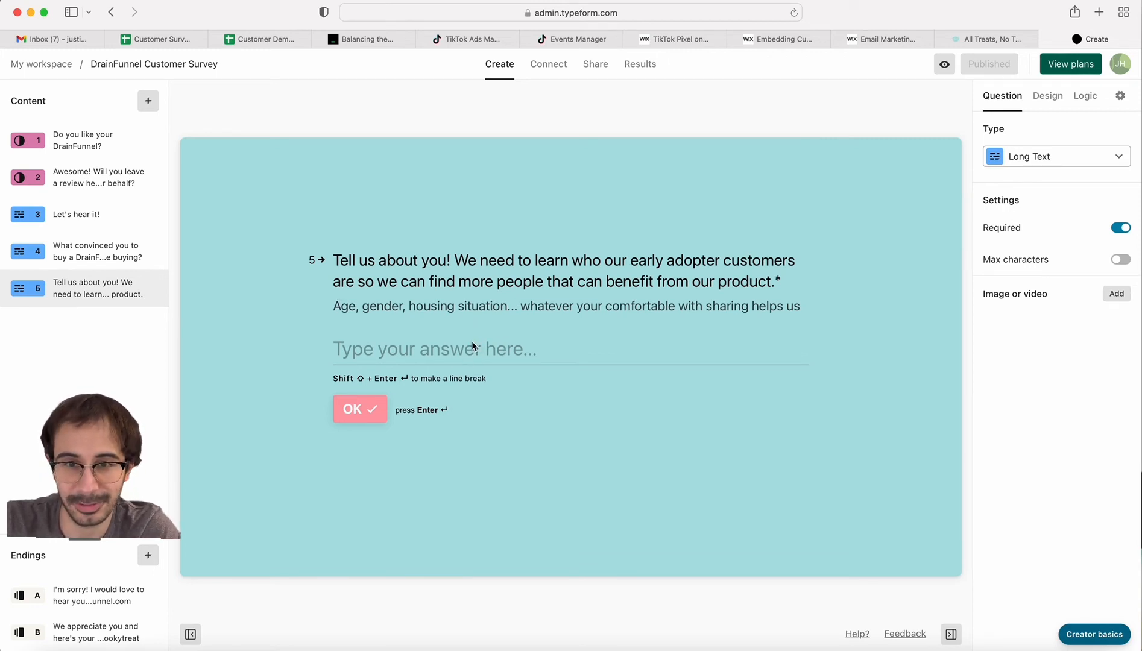
pyautogui.moveTo(476, 339)
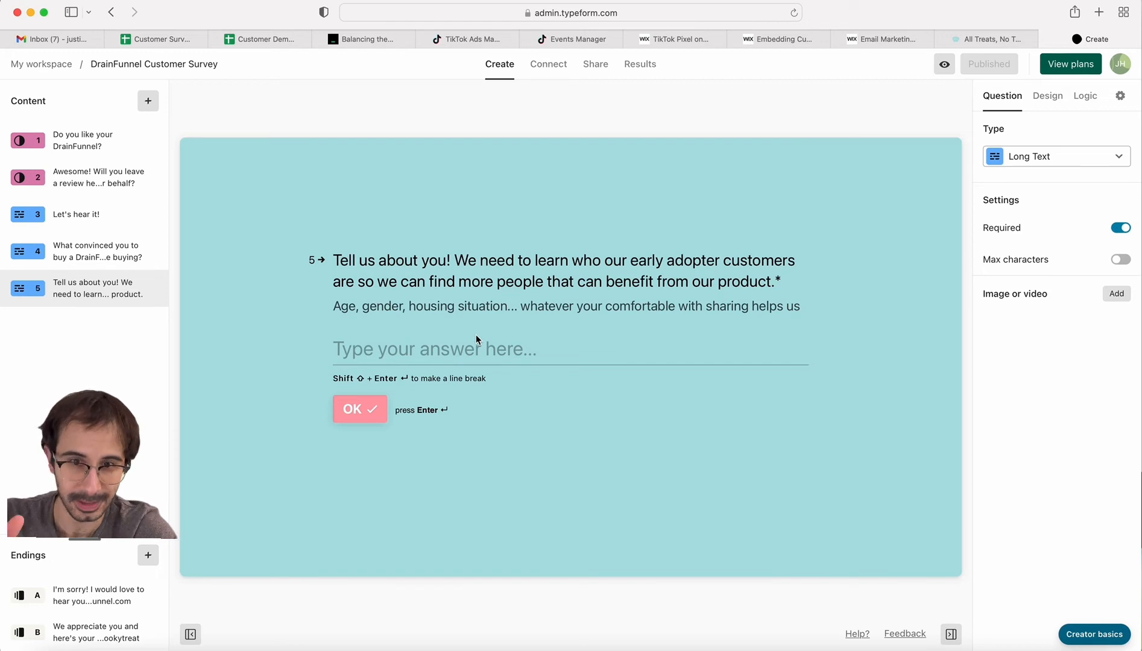
pyautogui.moveTo(476, 300)
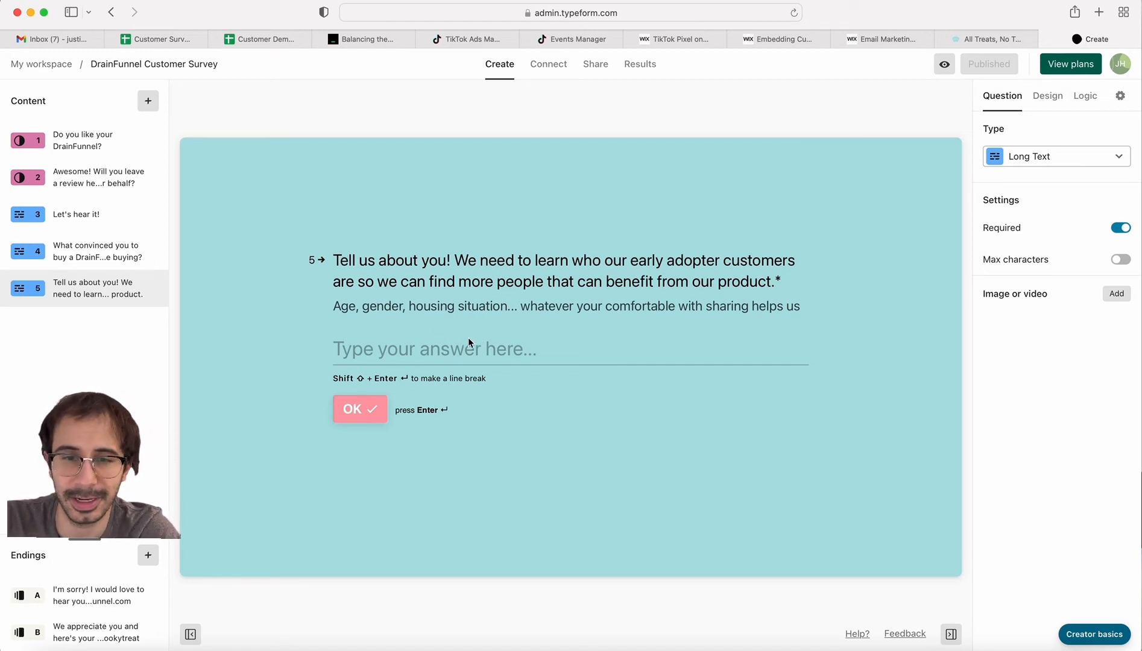
pyautogui.moveTo(531, 348)
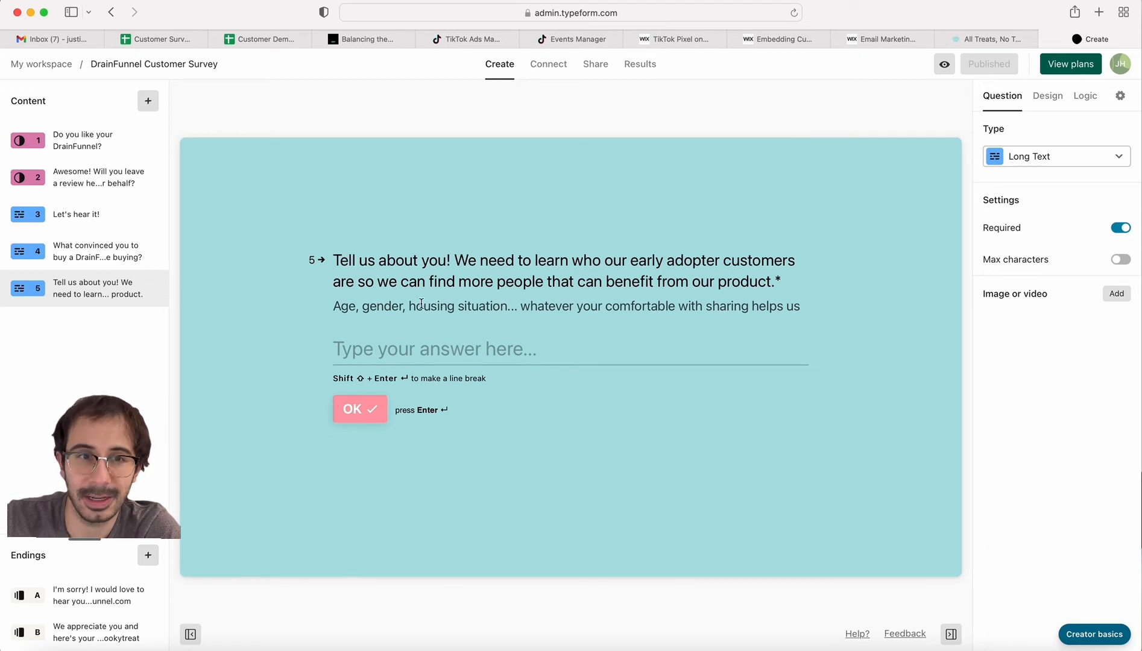
pyautogui.moveTo(350, 402)
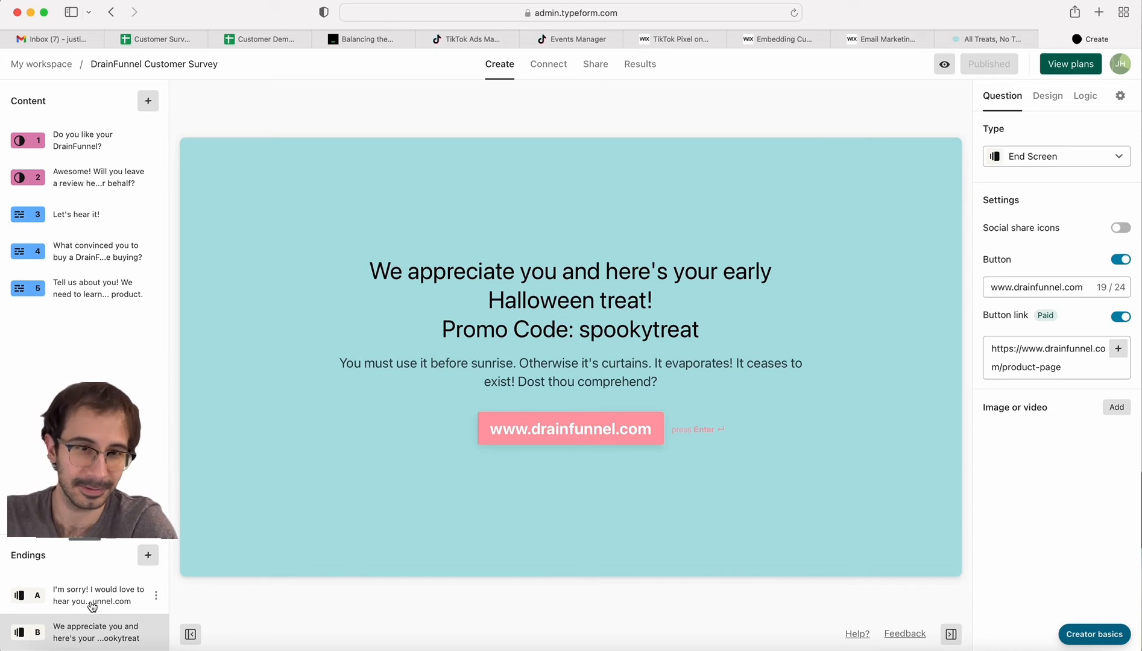
pyautogui.click(96, 288)
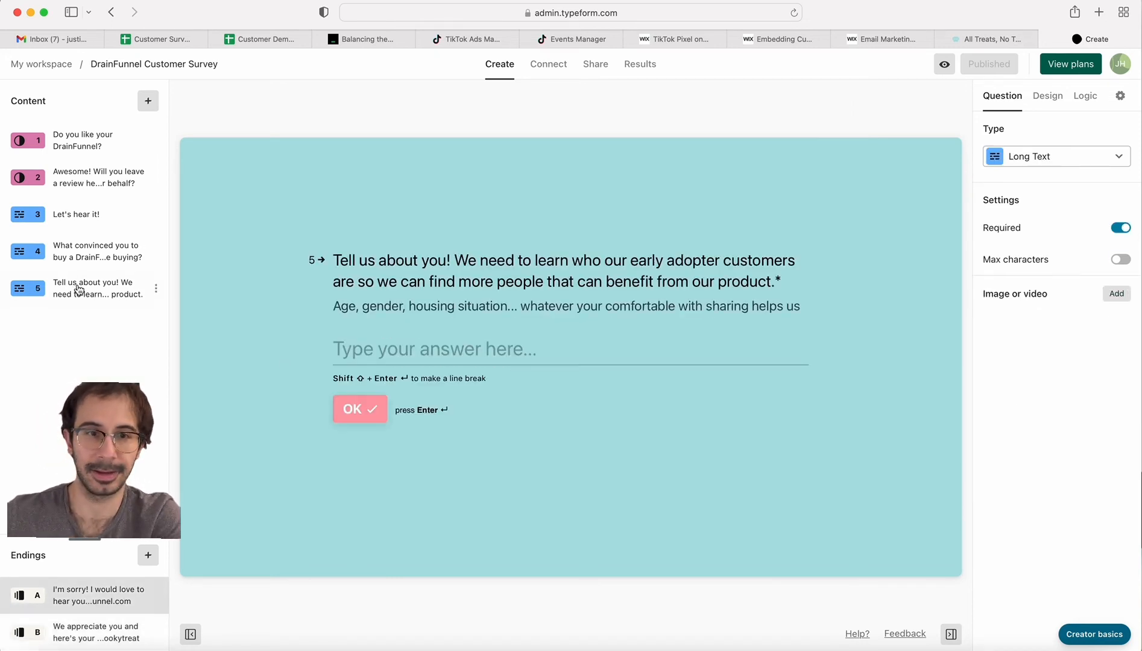
pyautogui.click(84, 288)
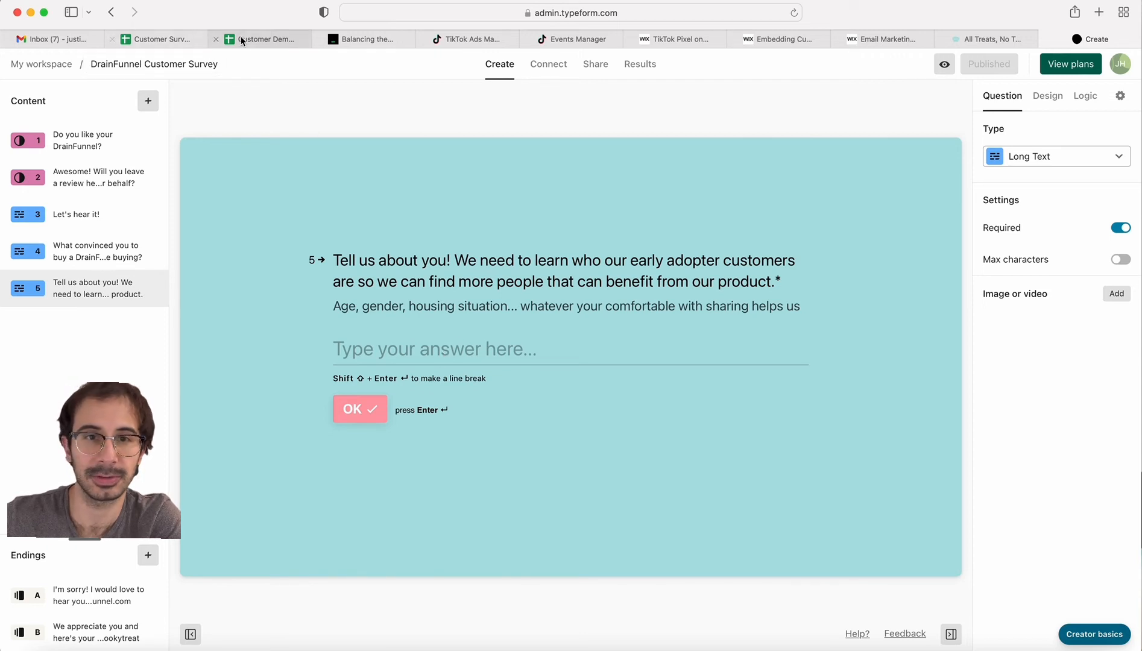
# - Compare the survey responses' demographic answers against the Customer Demographics sheet
pyautogui.click(261, 39)
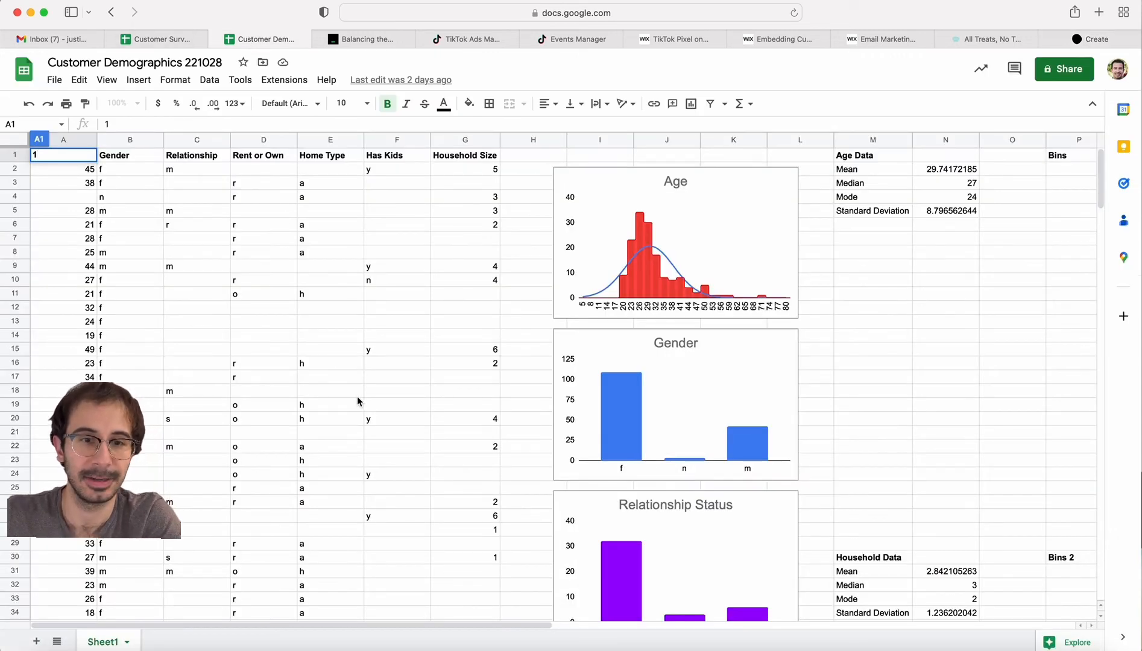
pyautogui.moveTo(366, 382)
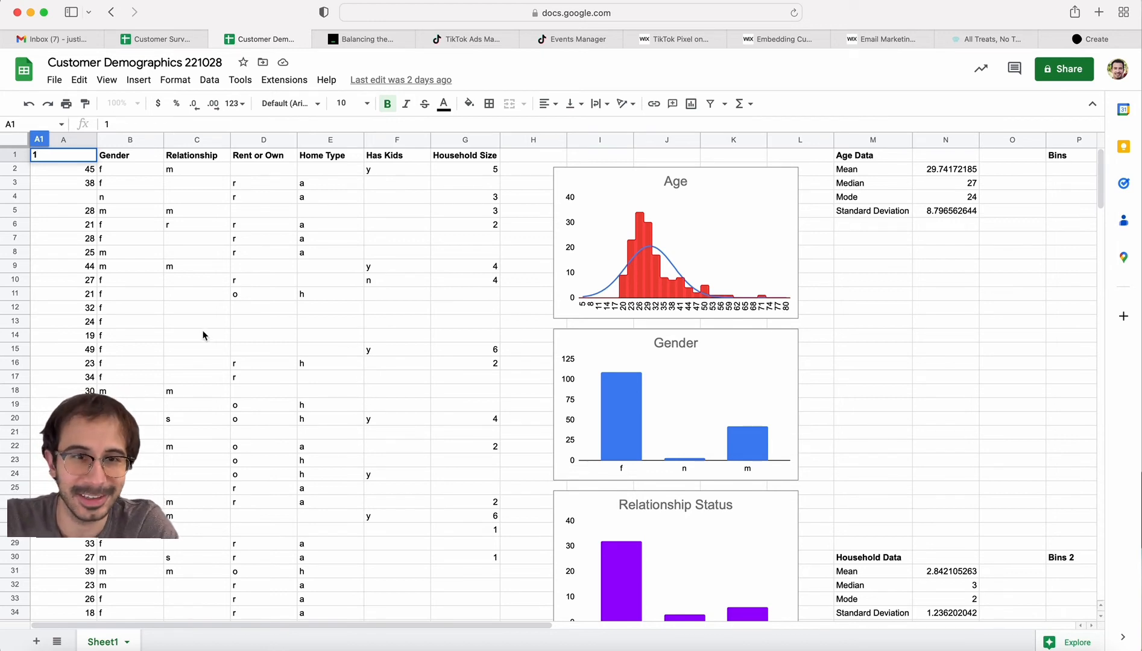
pyautogui.moveTo(155, 306)
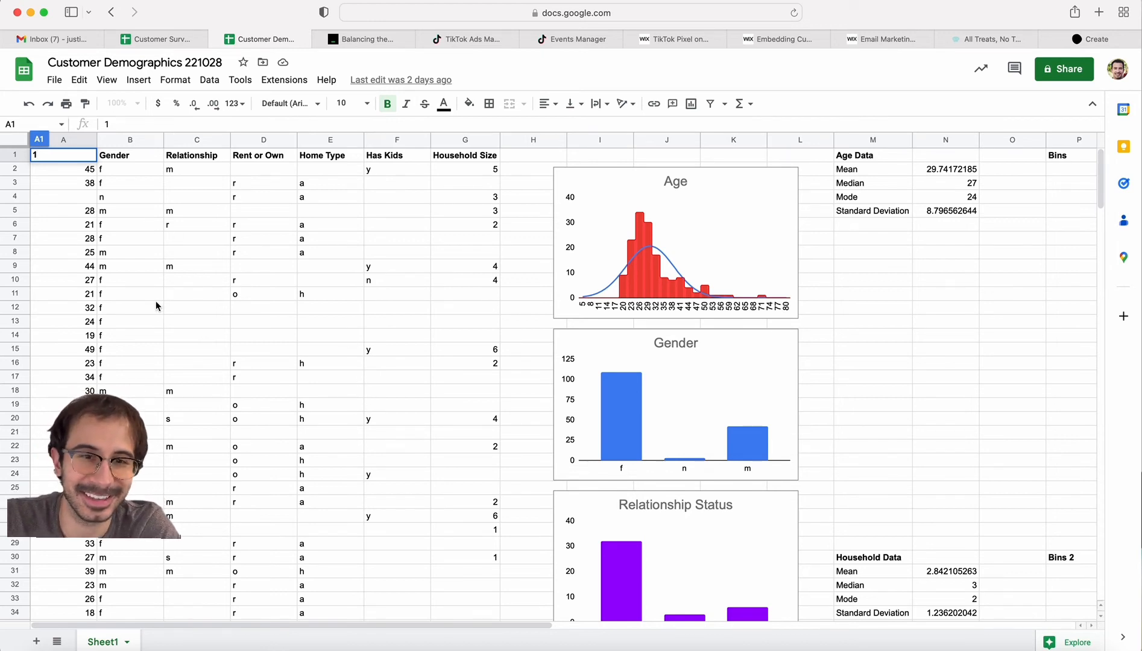
pyautogui.click(156, 39)
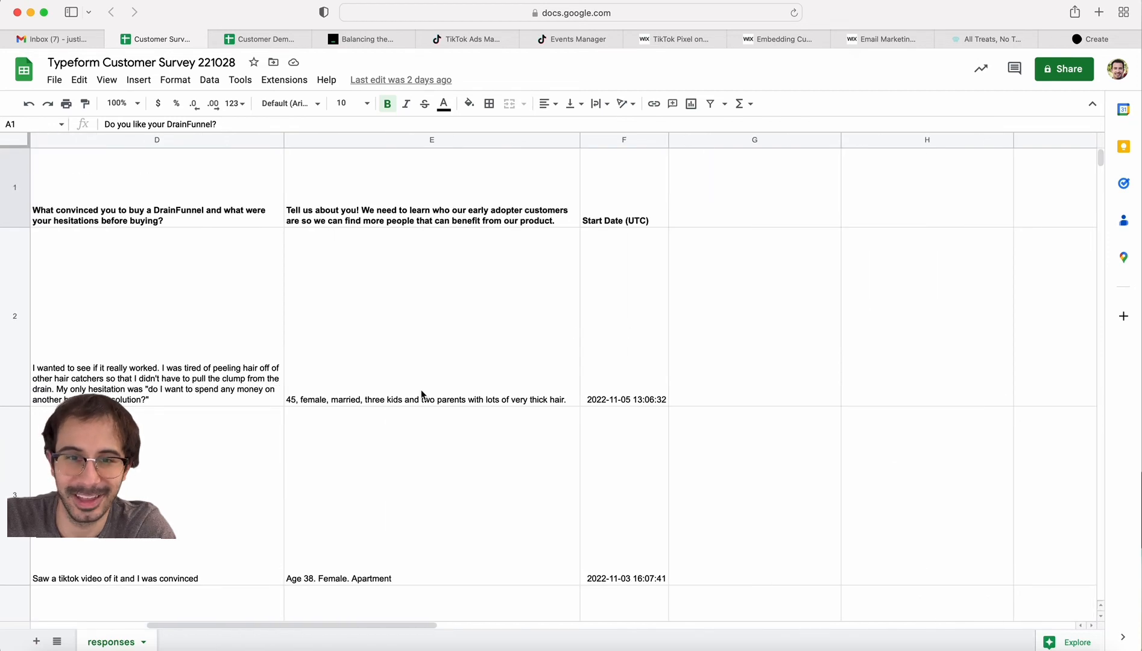
pyautogui.scroll(-3)
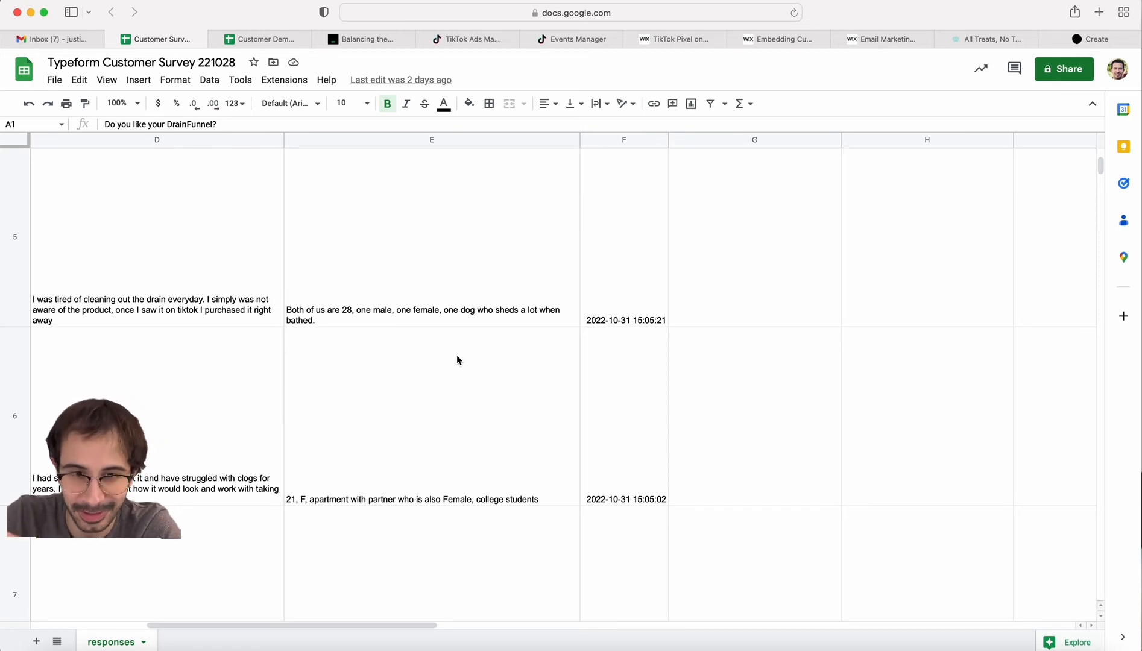
pyautogui.click(261, 39)
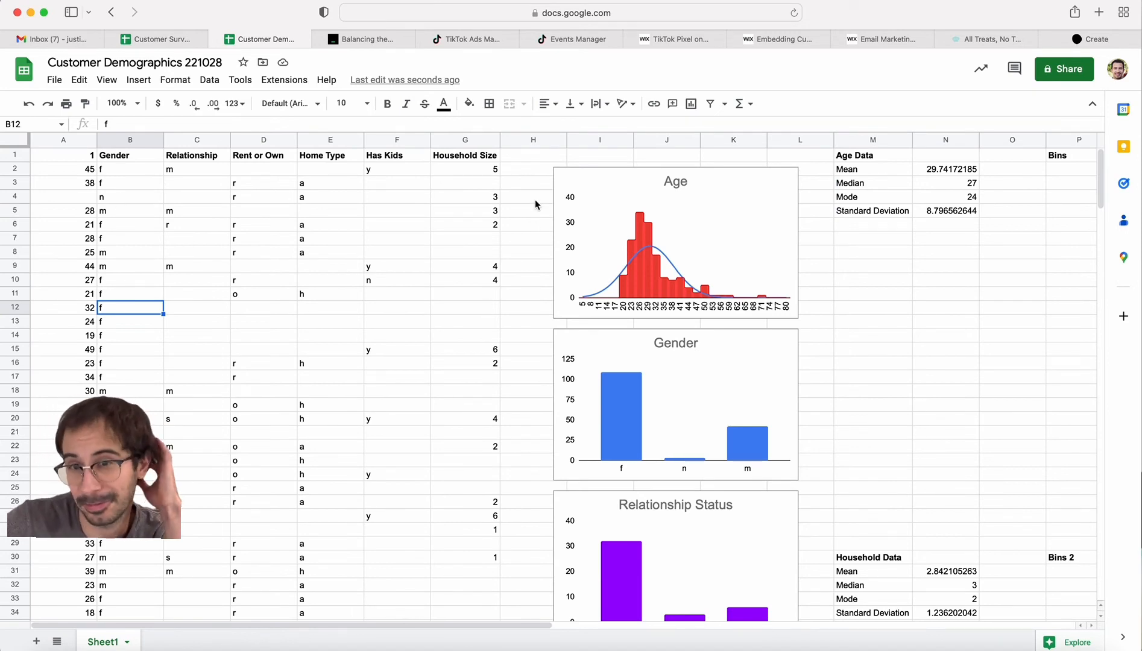
pyautogui.moveTo(542, 237)
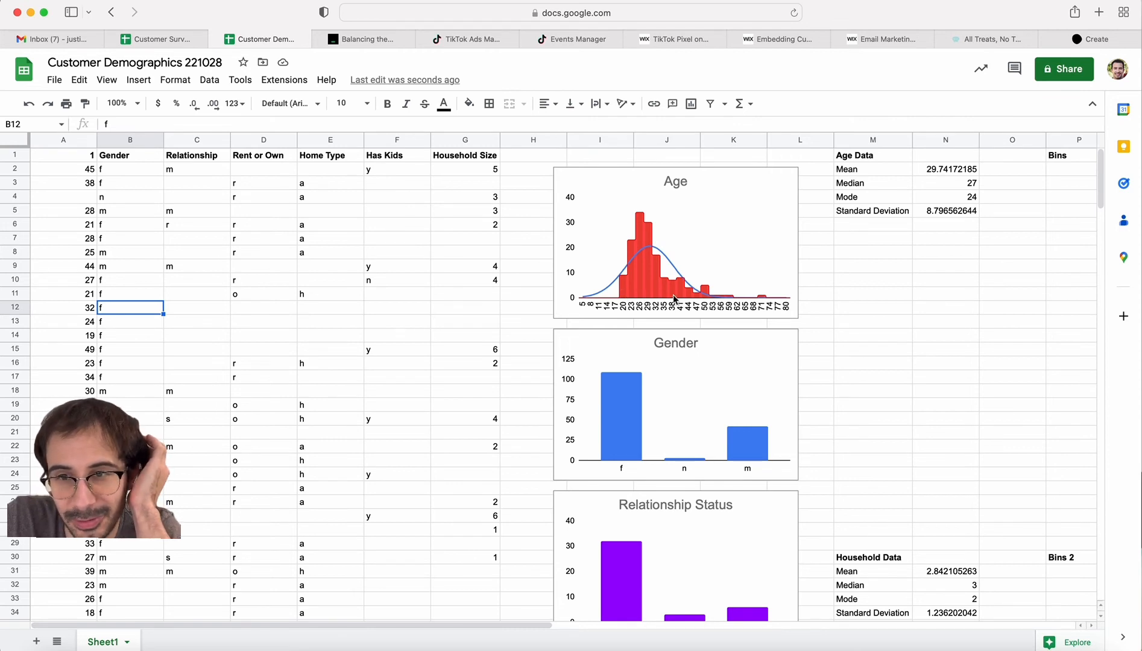
pyautogui.moveTo(643, 435)
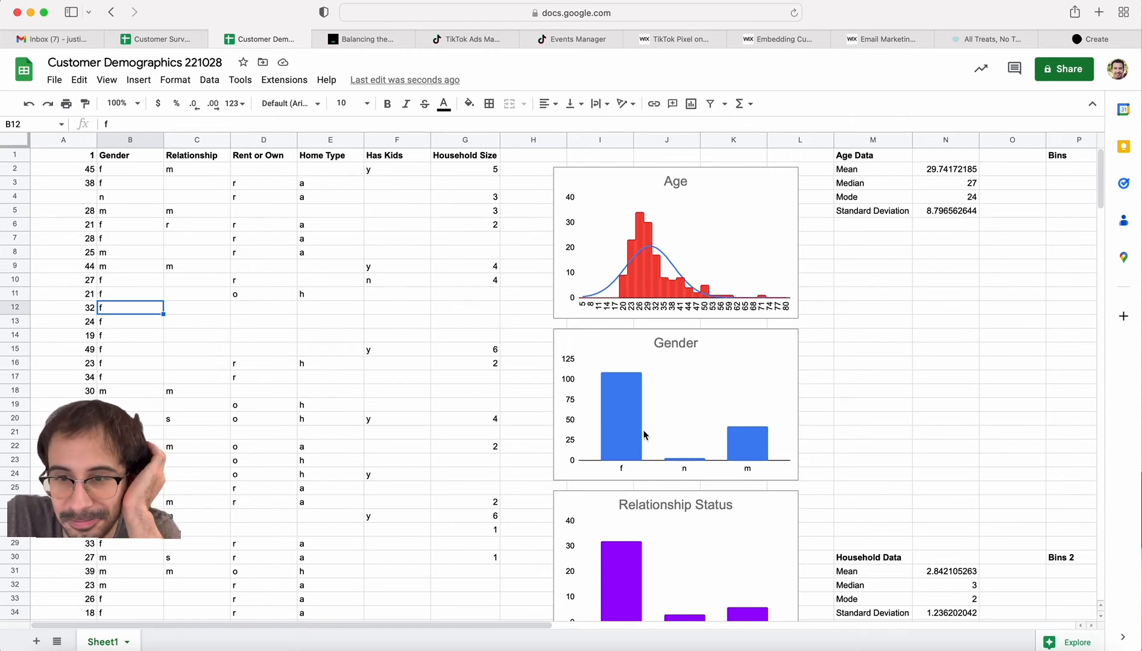
pyautogui.scroll(-3)
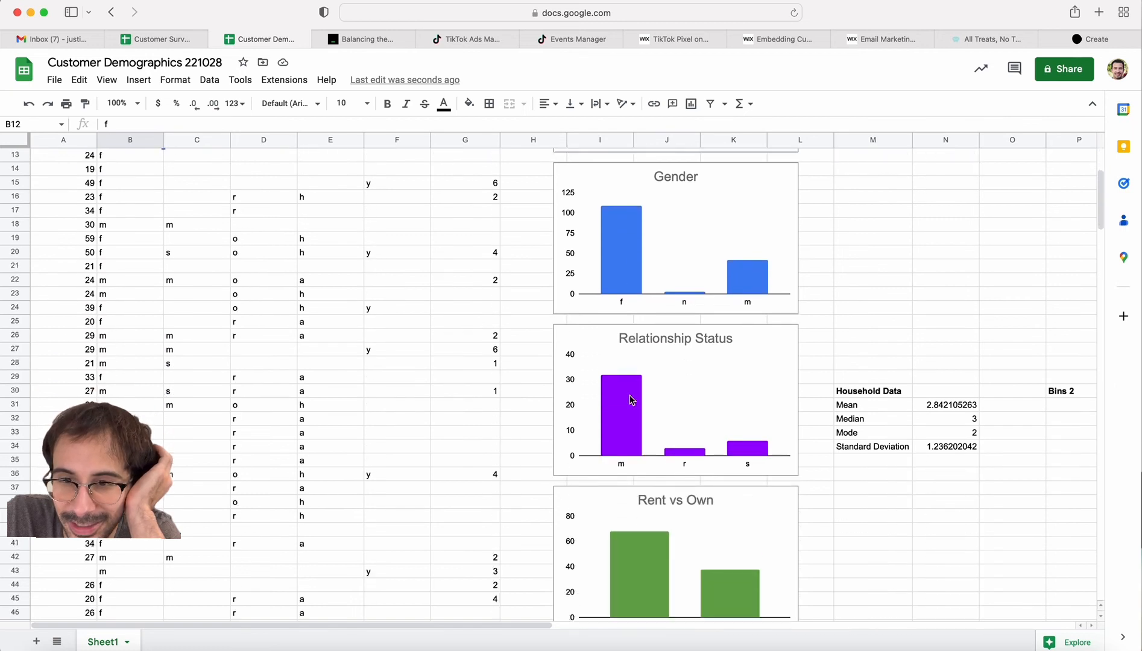
pyautogui.scroll(-3)
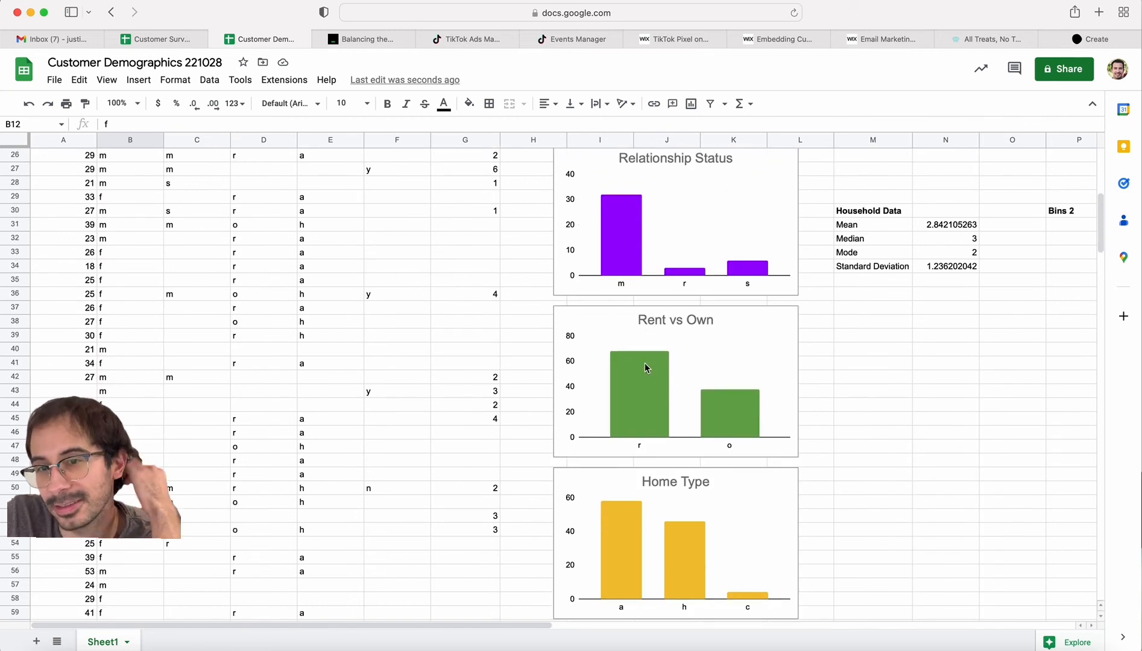
pyautogui.scroll(-3)
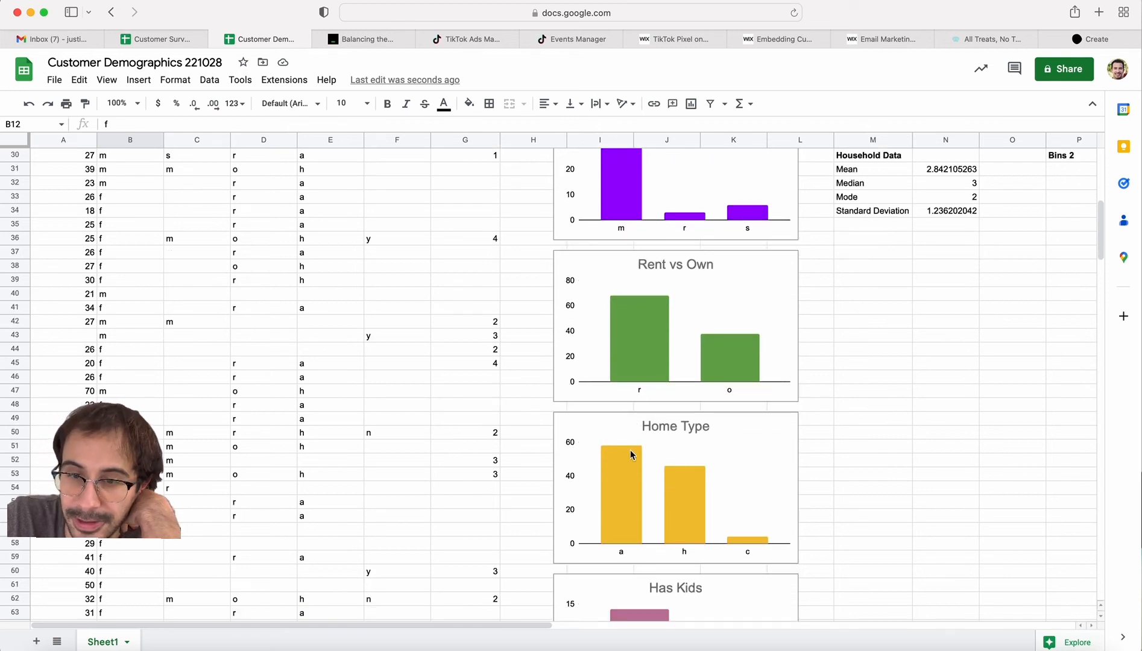
pyautogui.scroll(-3)
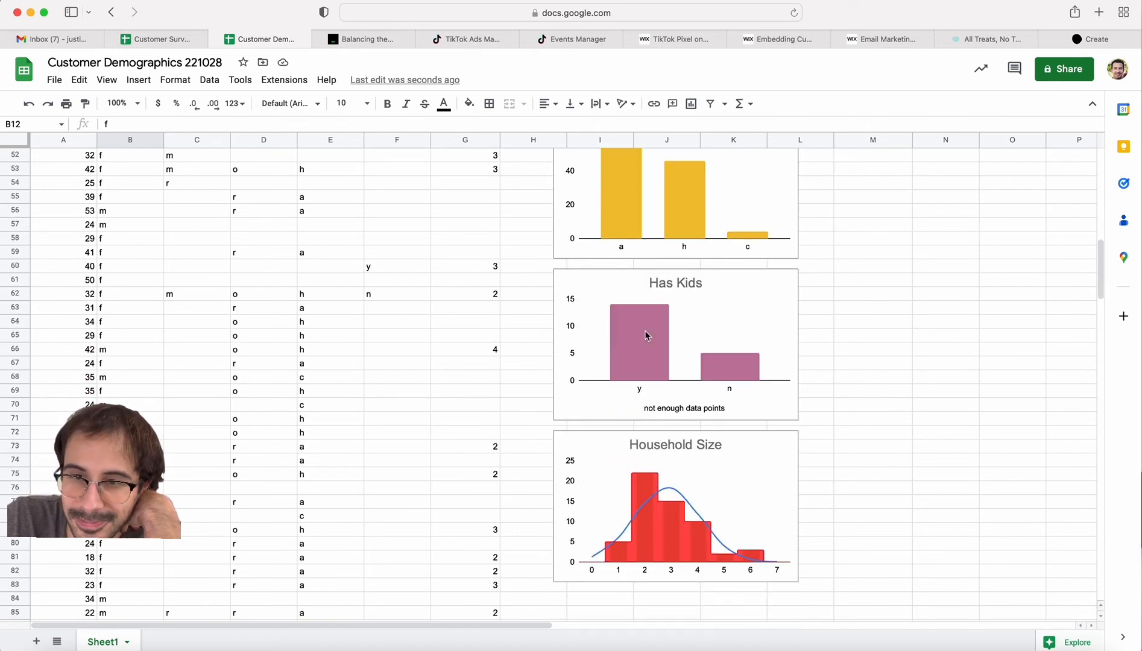
pyautogui.moveTo(661, 373)
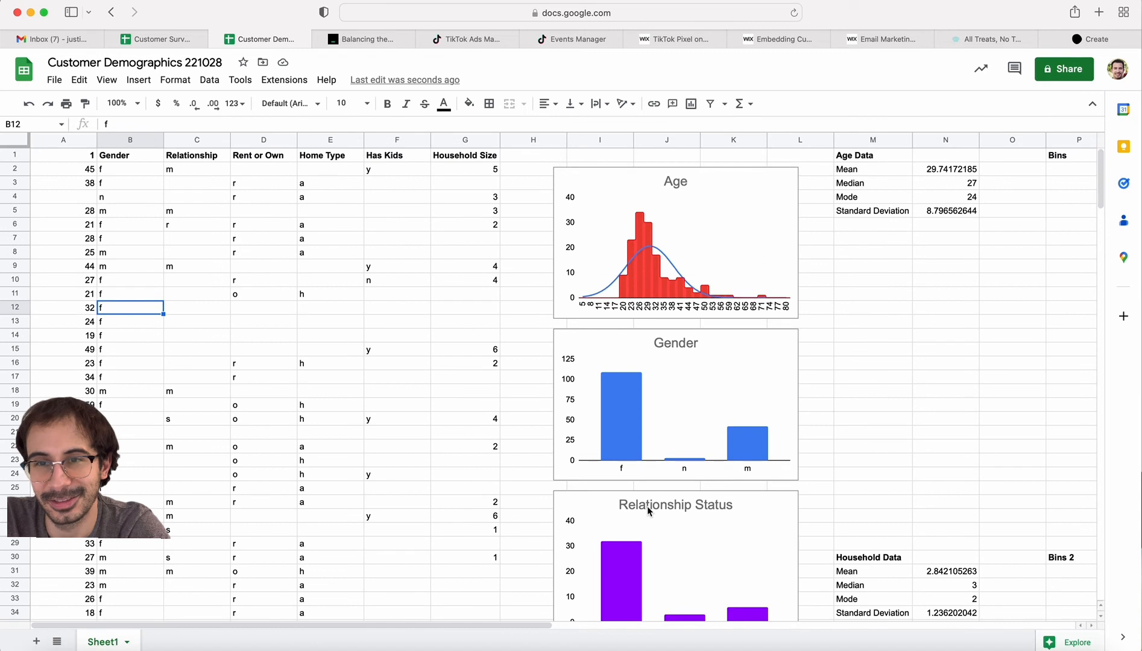
pyautogui.click(986, 38)
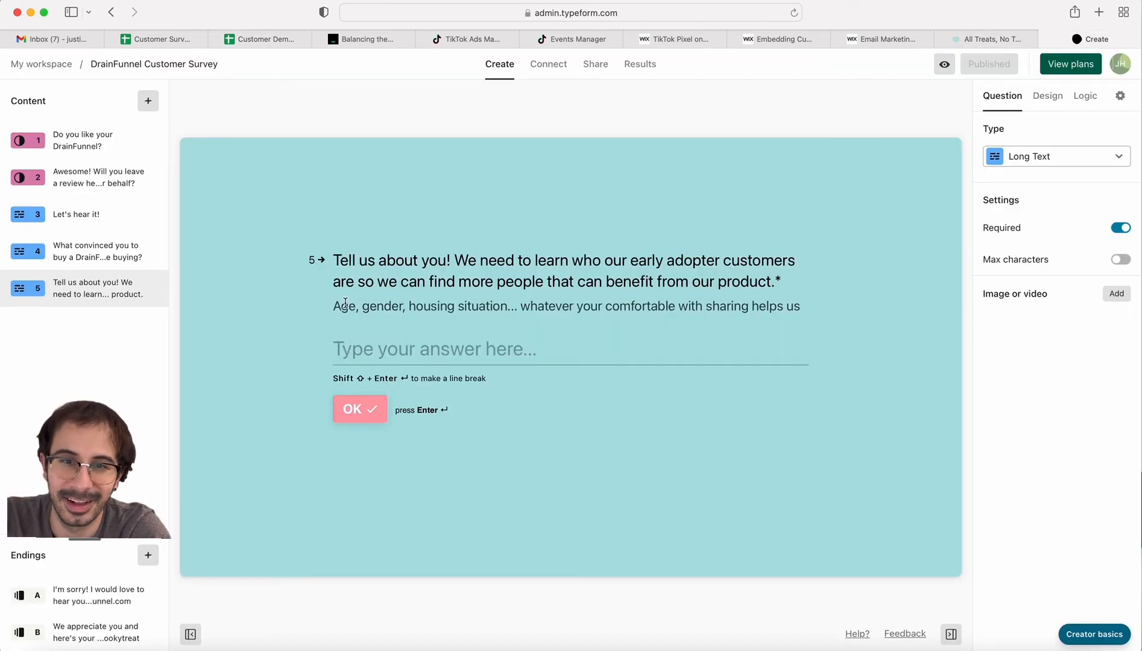
pyautogui.moveTo(332, 305); pyautogui.dragTo(799, 306)
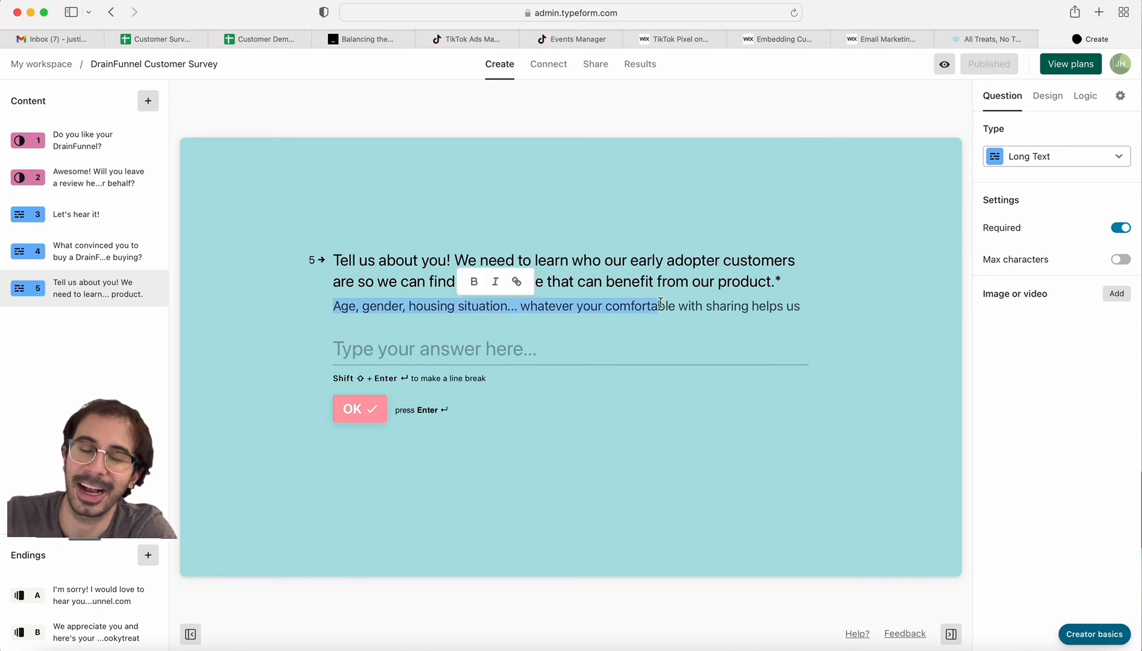
pyautogui.moveTo(616, 327)
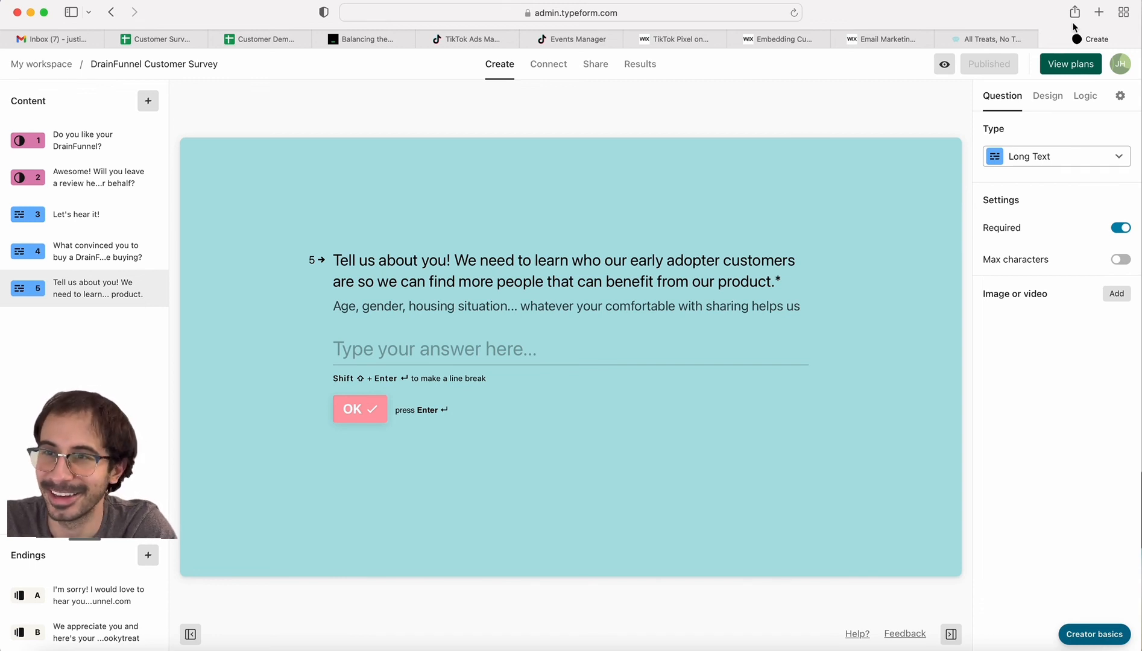
pyautogui.click(985, 38)
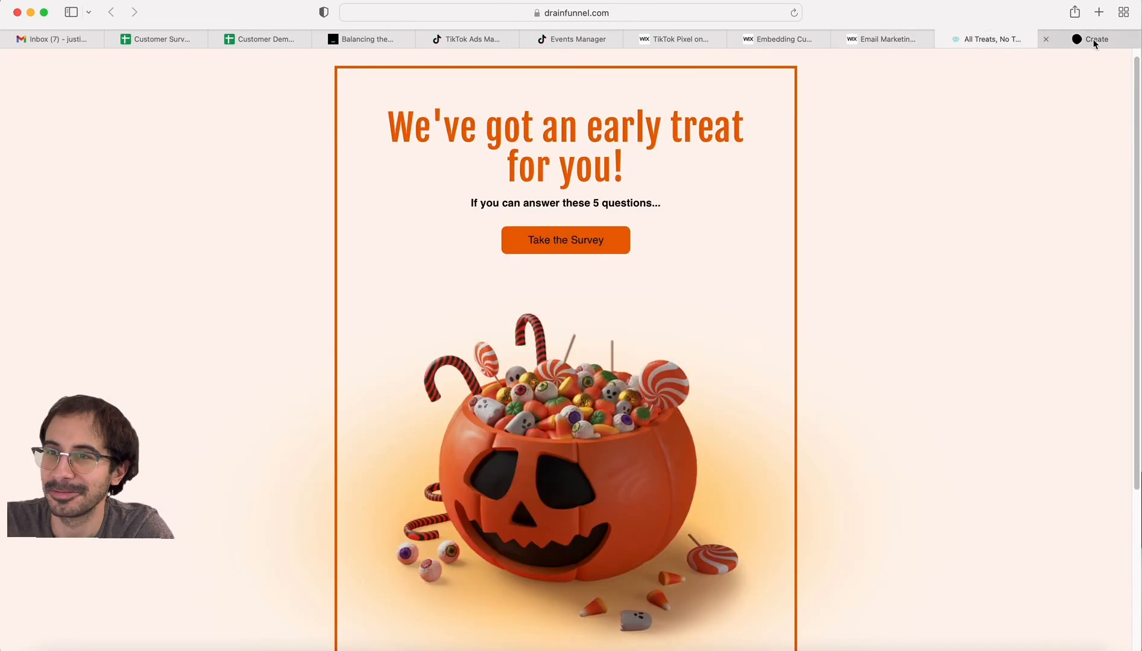
# - Flip between responses and demographics sheets, ending on the relationship and rent-vs-own charts
pyautogui.click(156, 39)
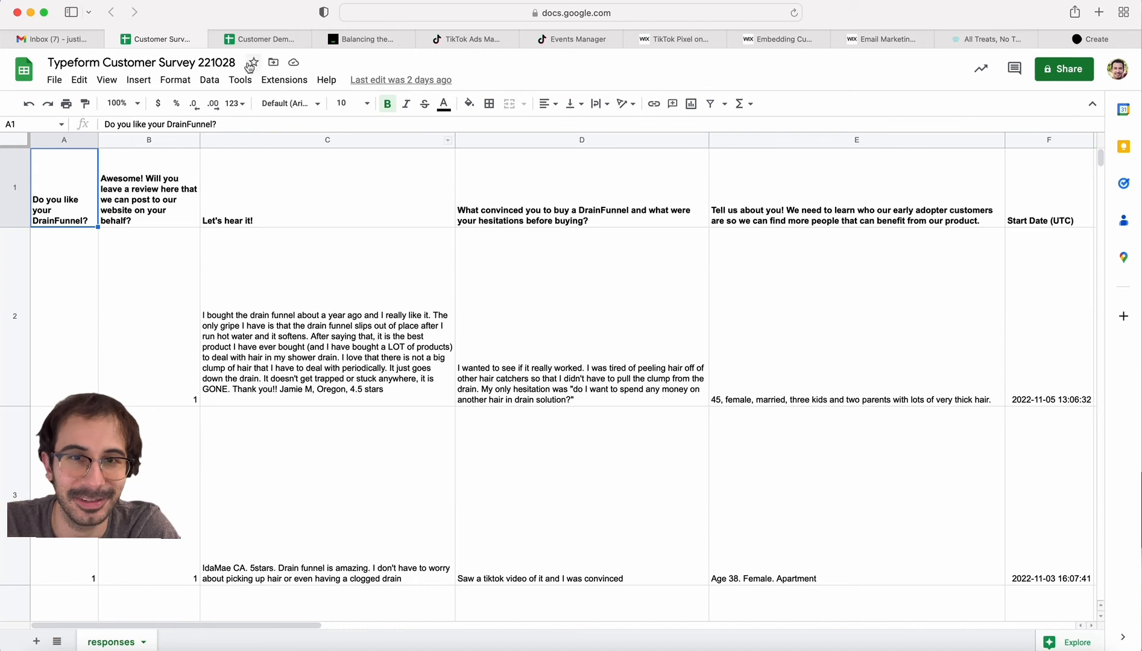
pyautogui.click(260, 39)
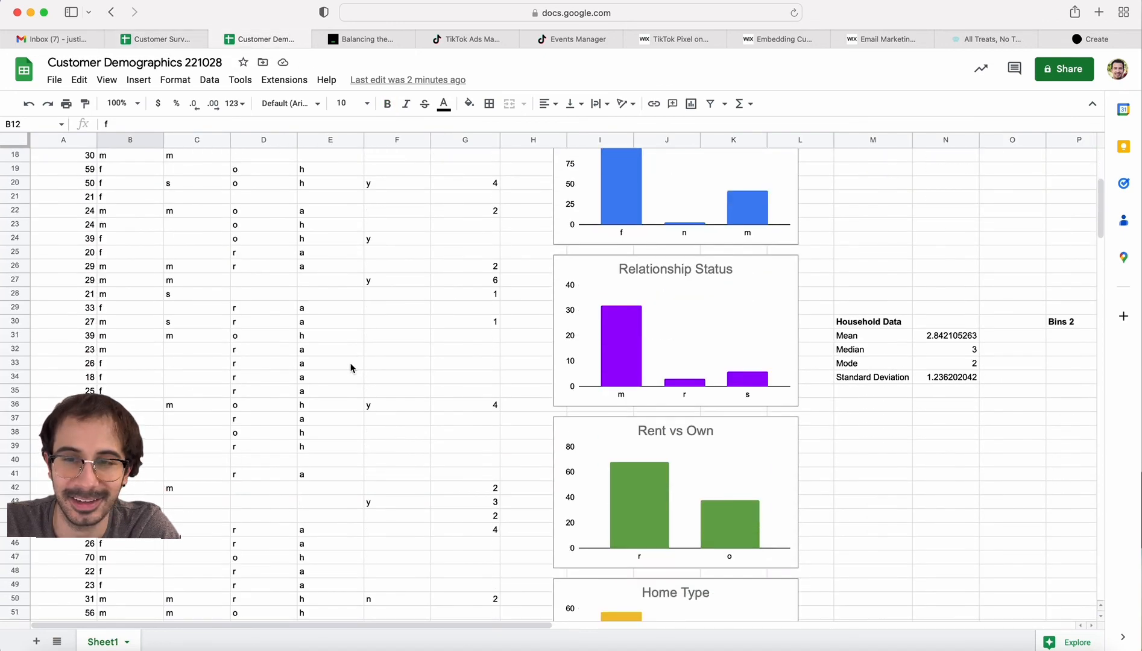
pyautogui.click(159, 38)
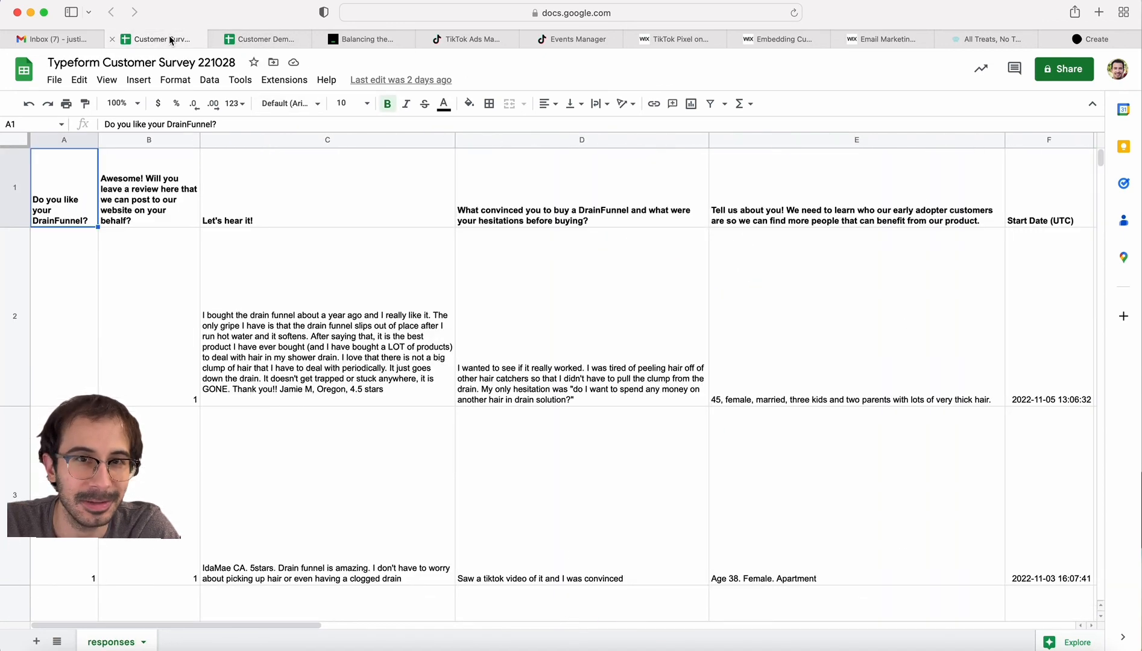
pyautogui.click(261, 39)
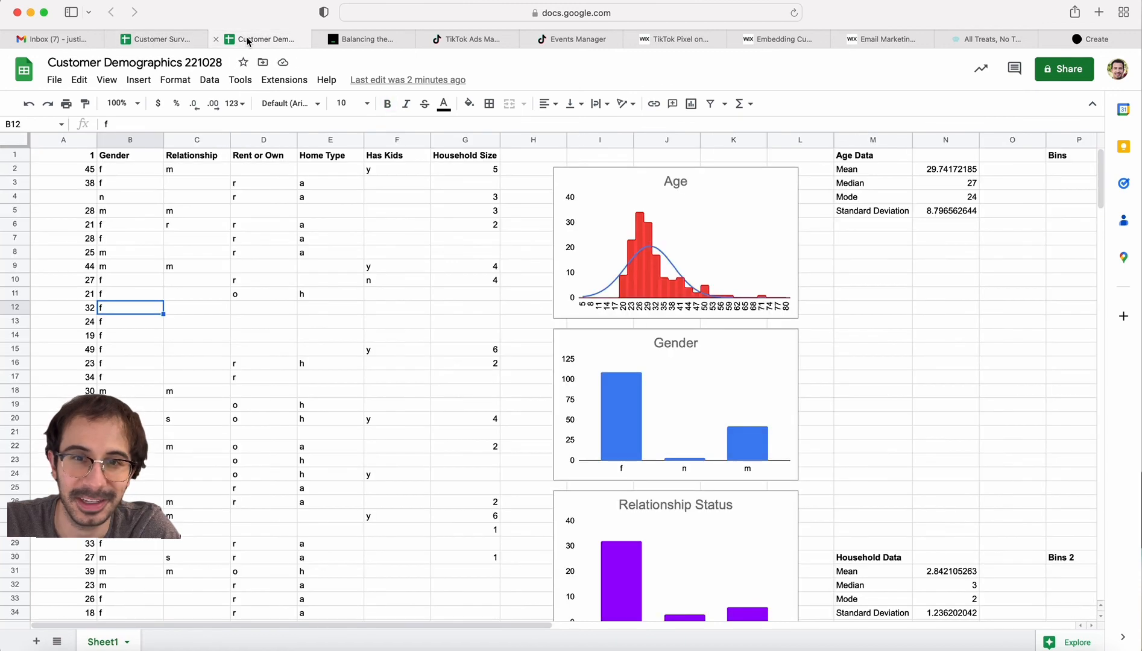
pyautogui.scroll(-3)
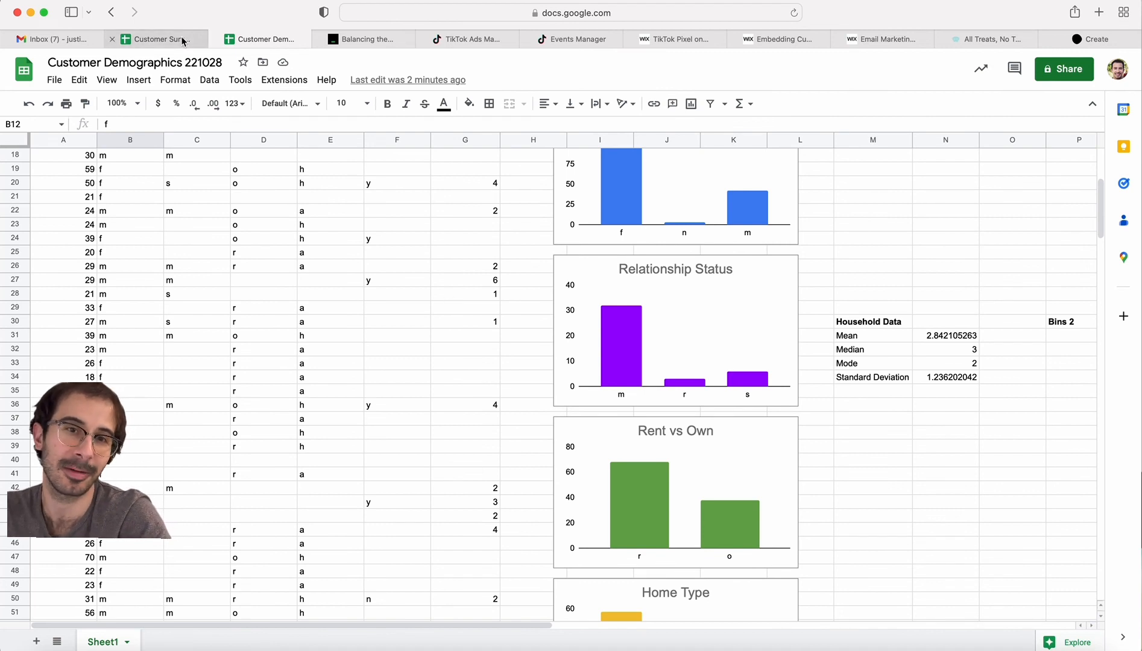
pyautogui.moveTo(156, 38)
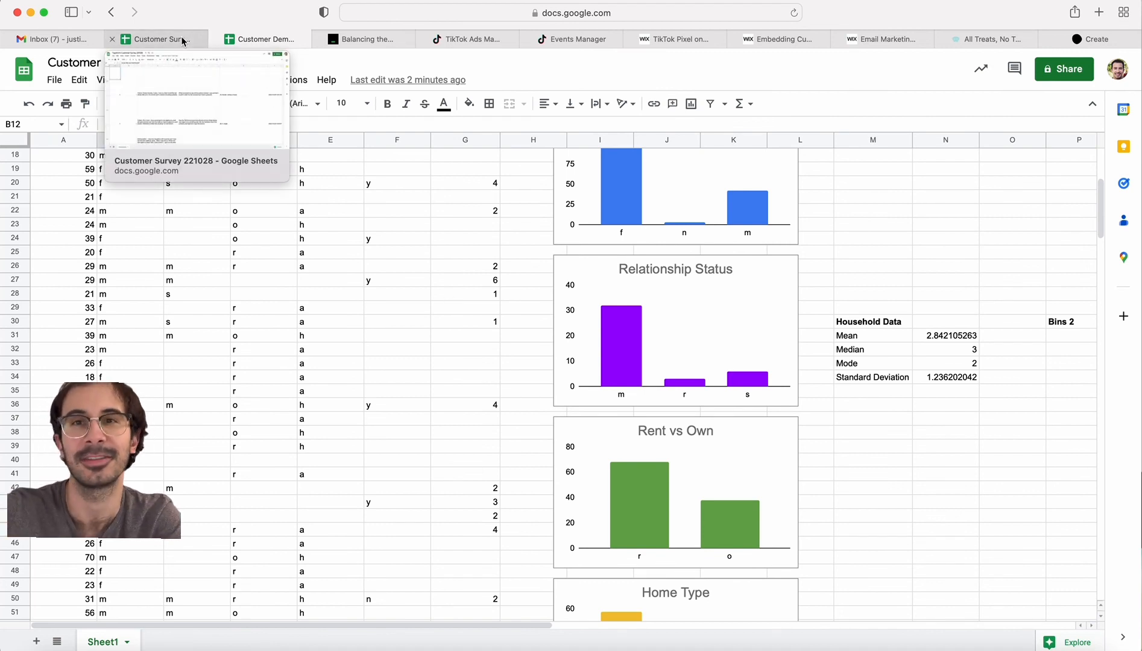